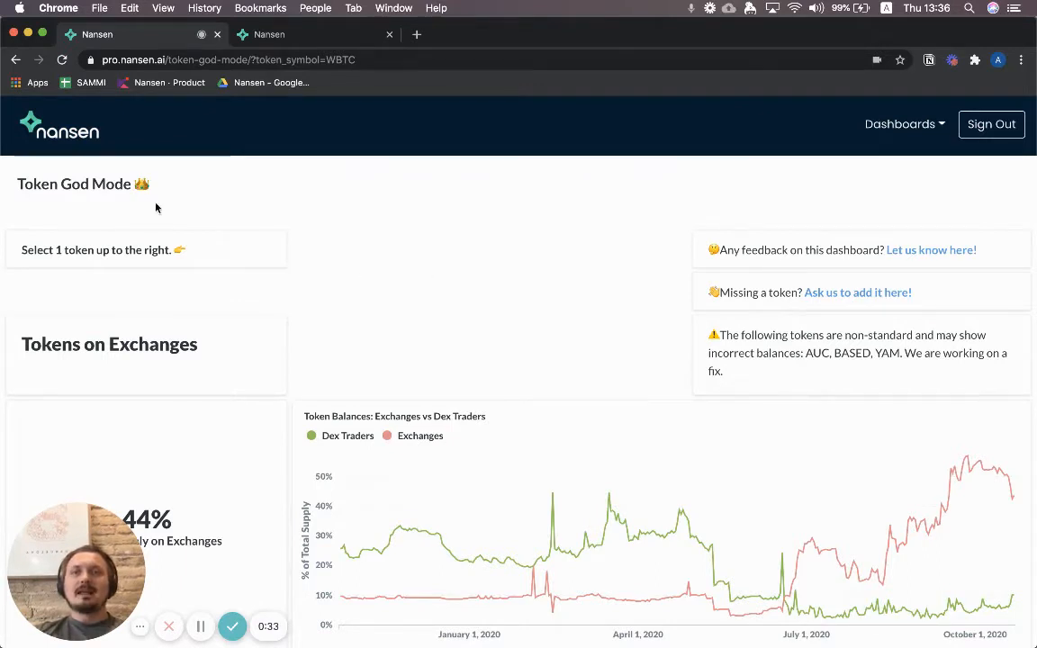
mouse_move(310, 109)
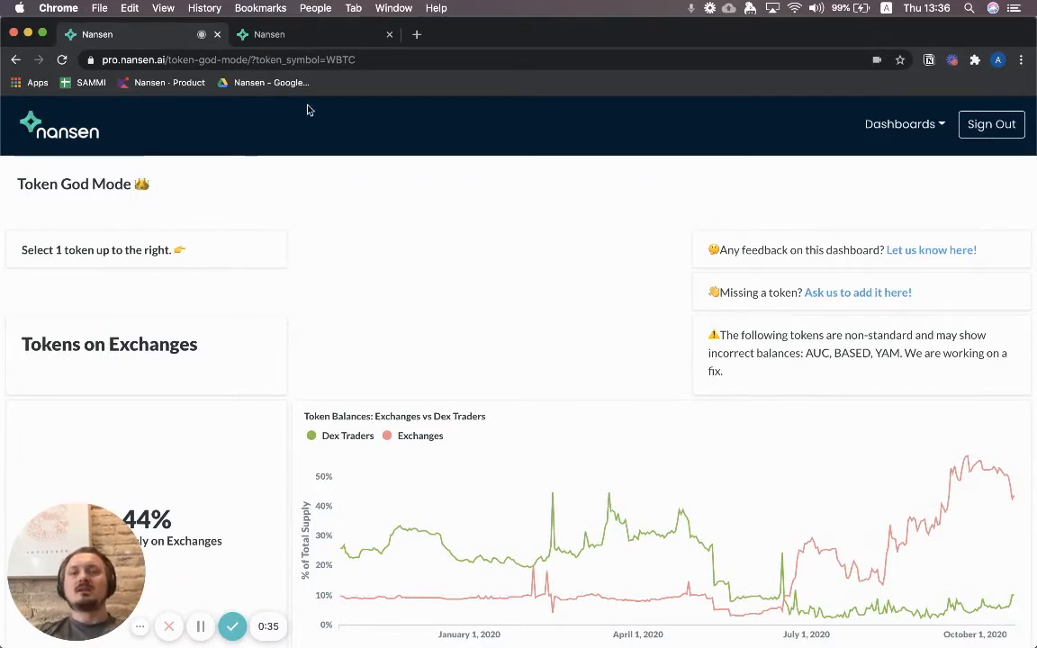
mouse_move(11, 201)
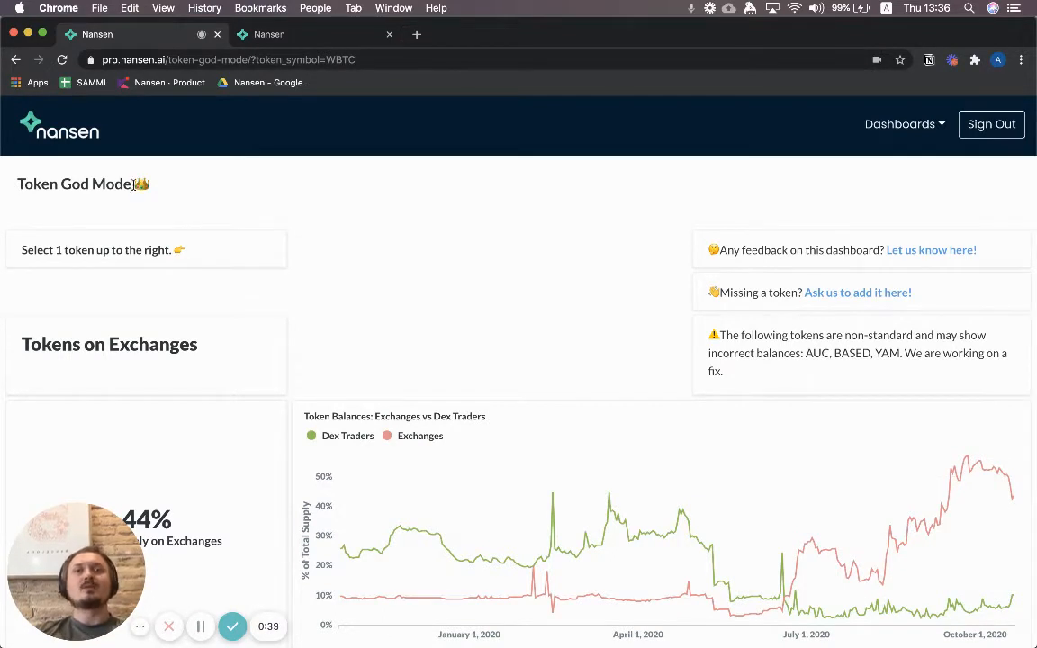
mouse_move(4, 286)
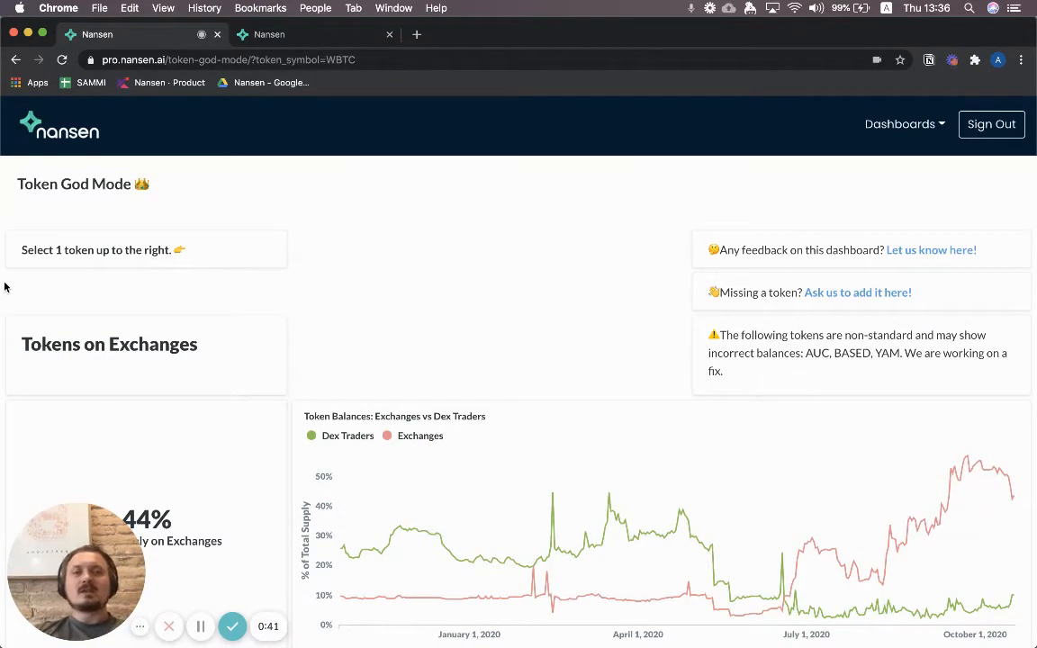
- Scroll the WBTC Token God Mode page to the Top Balances table led by the Uniswap V2 WBTC-WETH pool
scroll(down, 3)
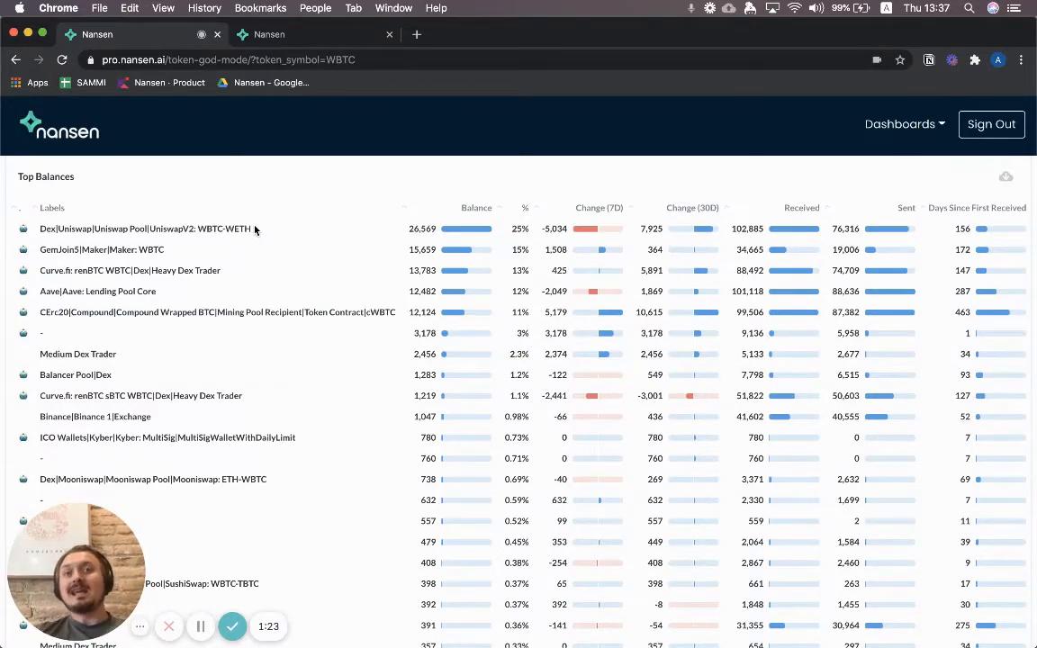
mouse_move(265, 225)
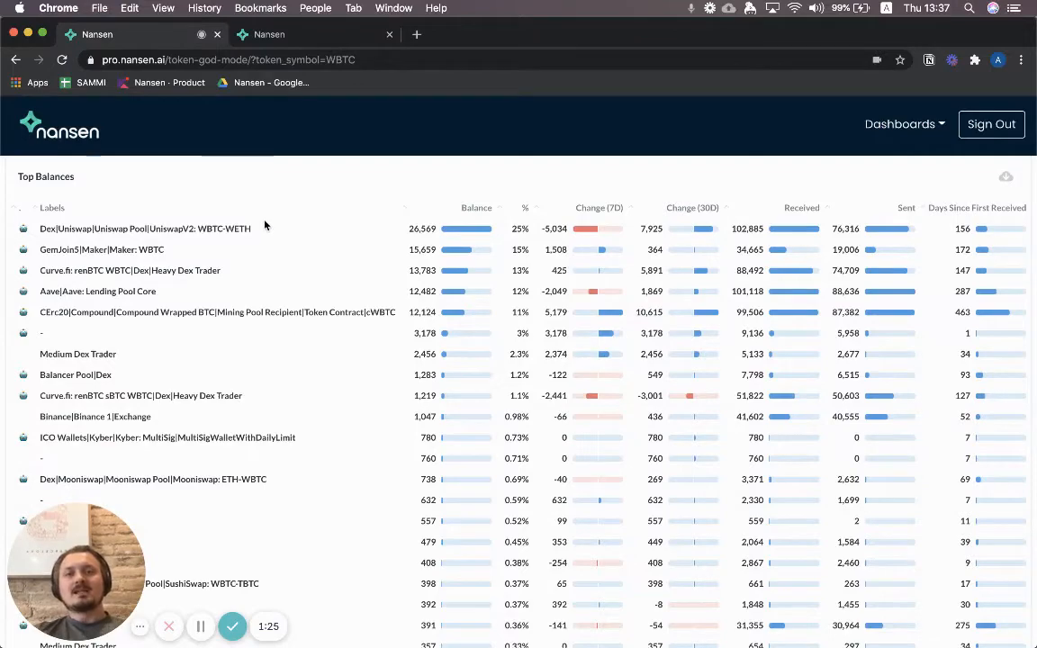
scroll(right, 3)
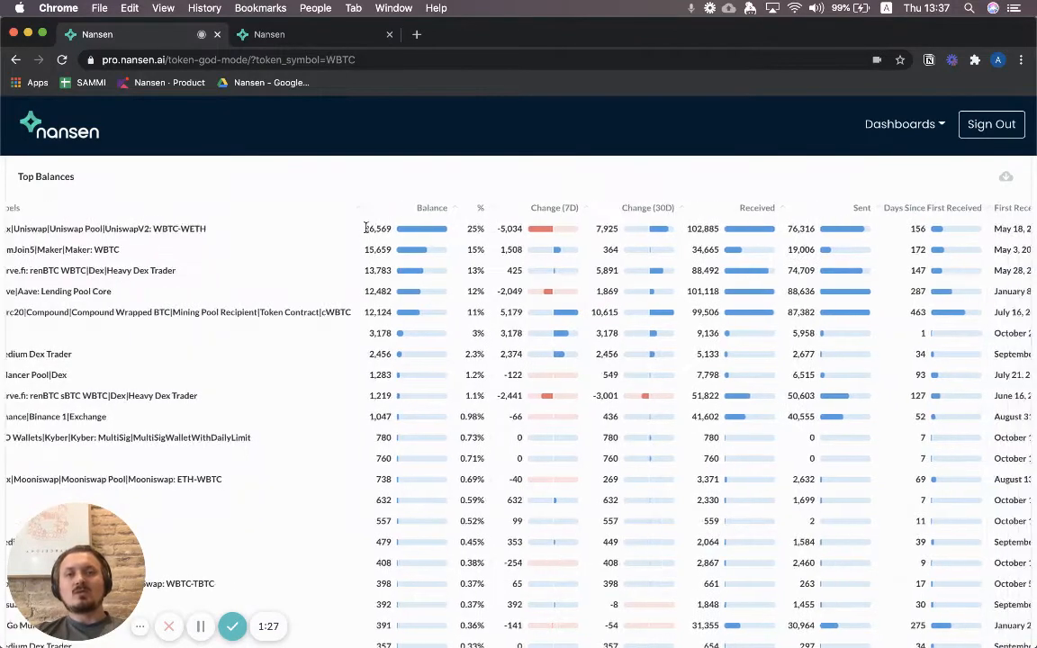
scroll(right, 3)
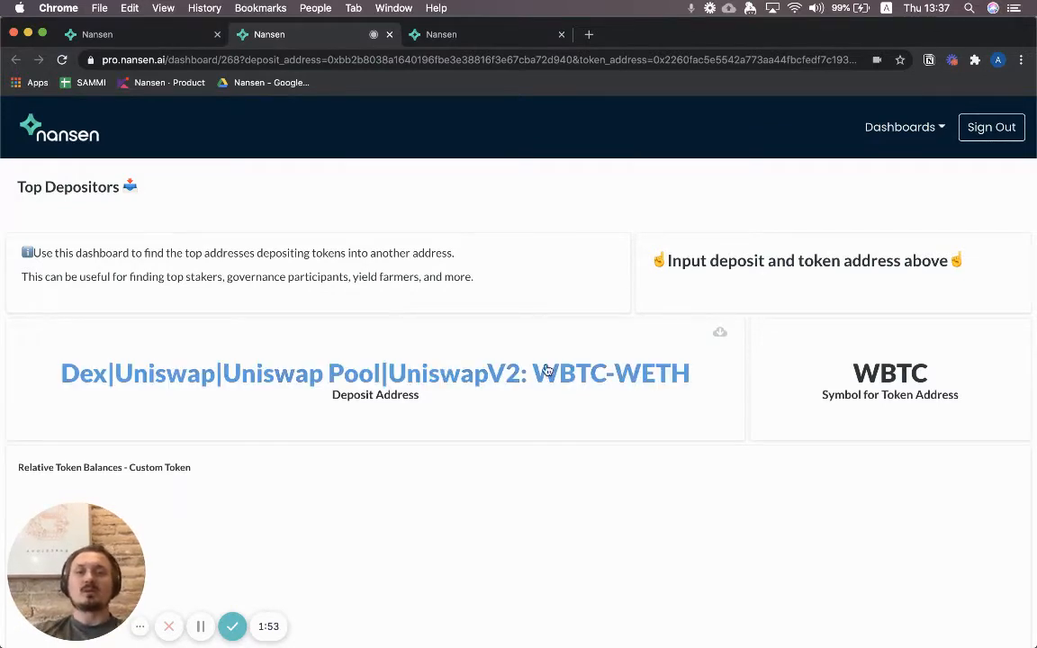
mouse_move(655, 382)
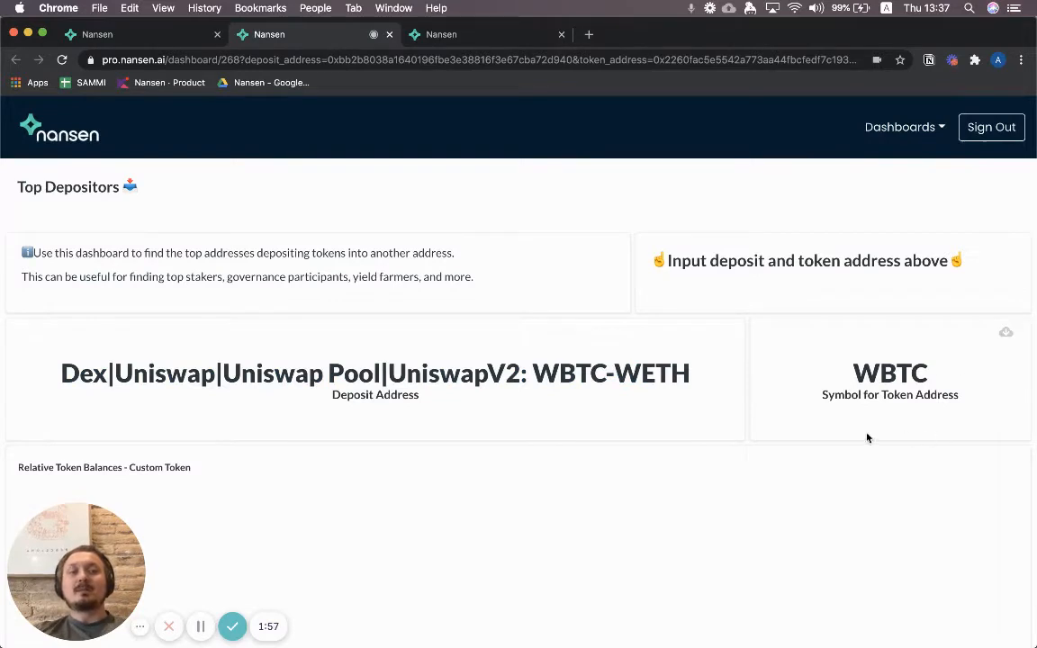
mouse_move(918, 412)
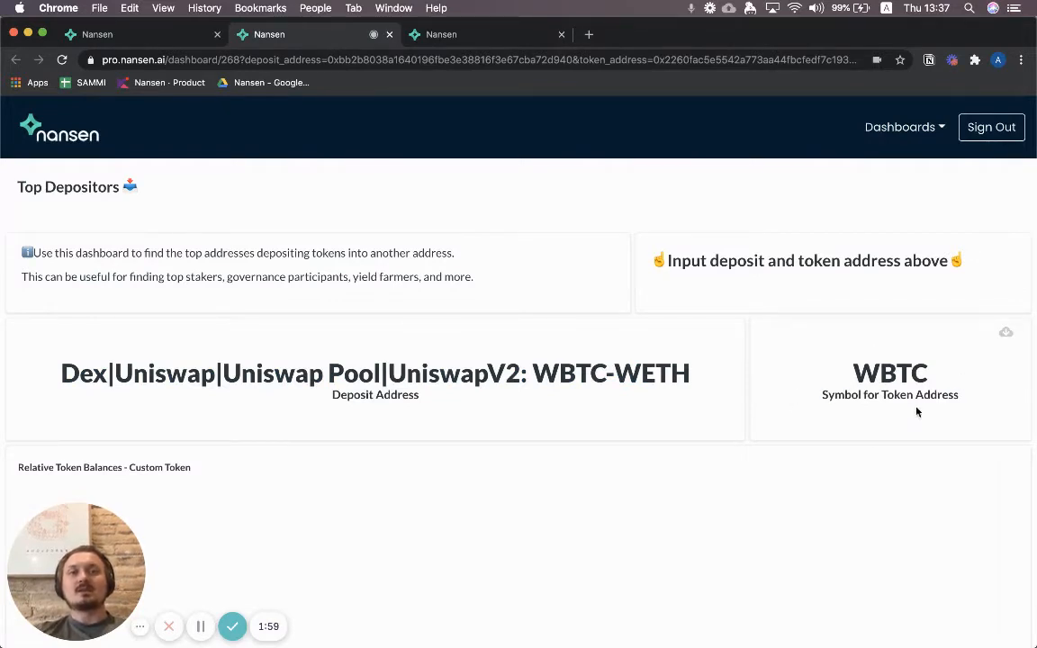
mouse_move(303, 298)
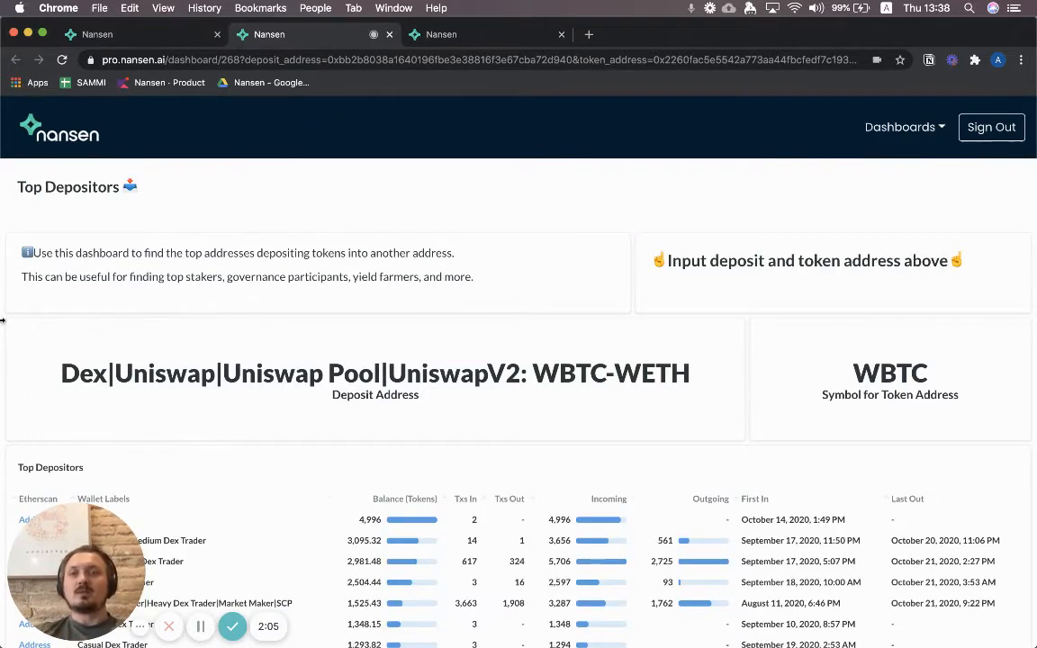
- Scroll through the Uniswap pool's Top Depositors table, highlighting the Alameda and Three Arrows Capital labels
scroll(down, 3)
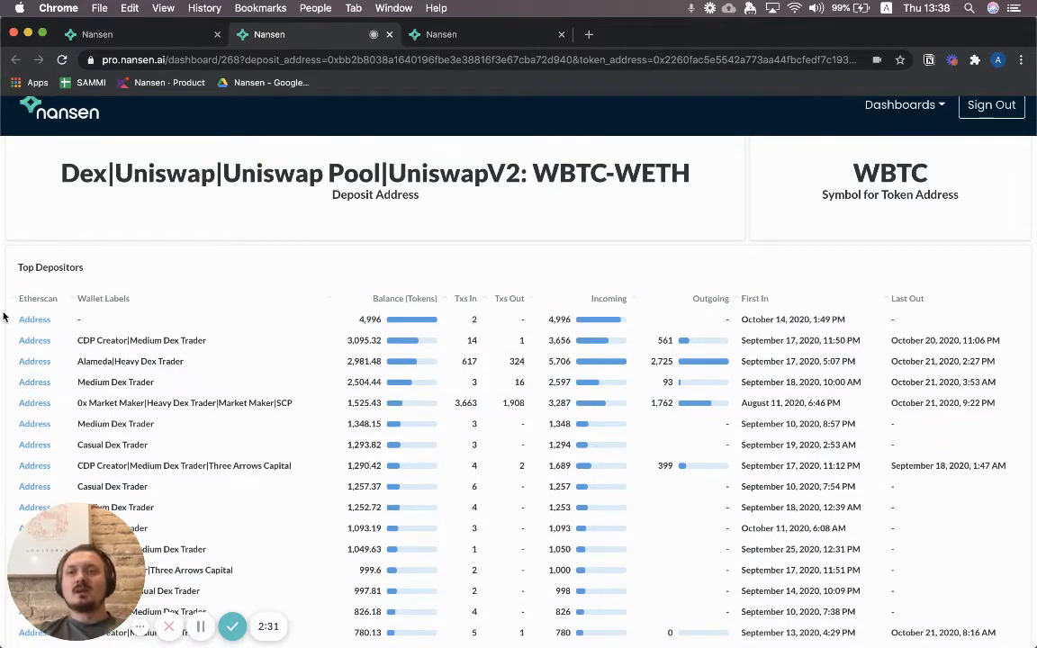
scroll(down, 3)
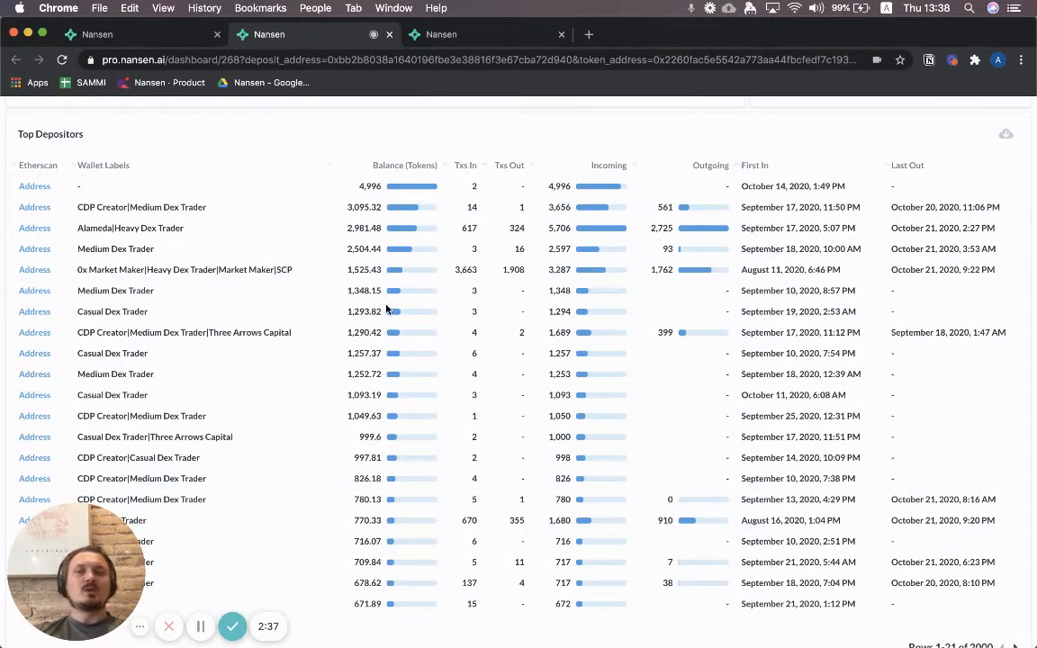
mouse_move(453, 186)
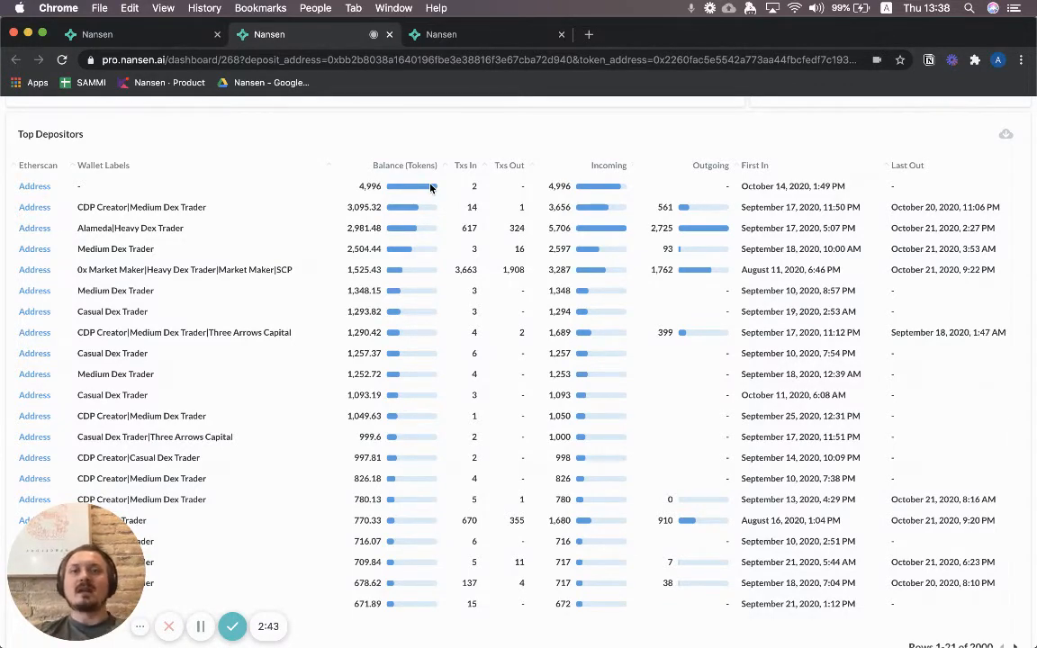
double_click(97, 226)
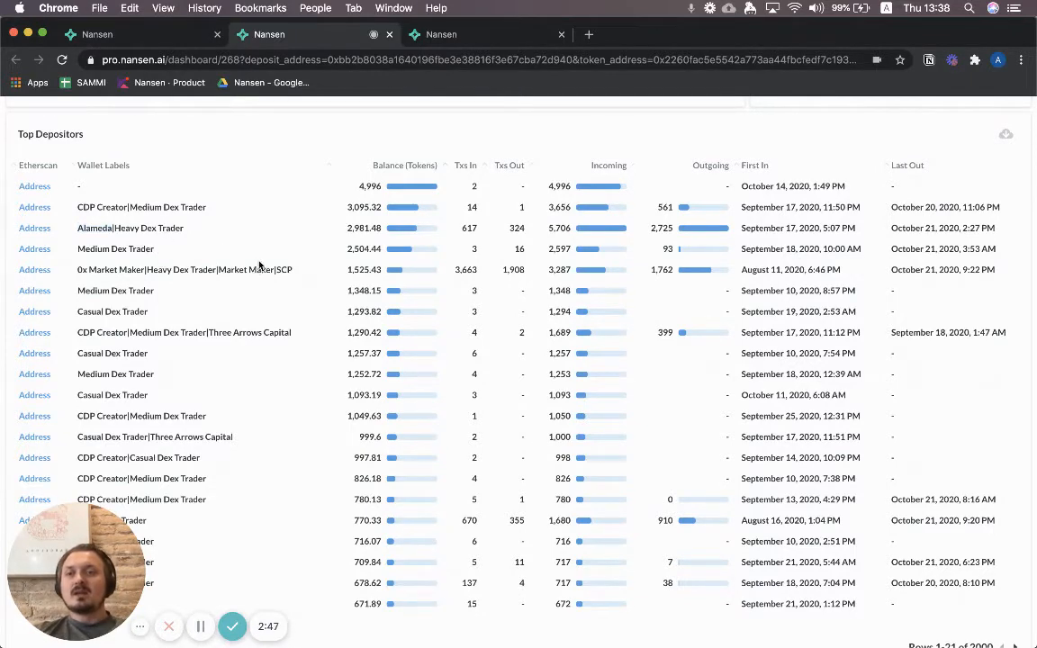
mouse_move(225, 377)
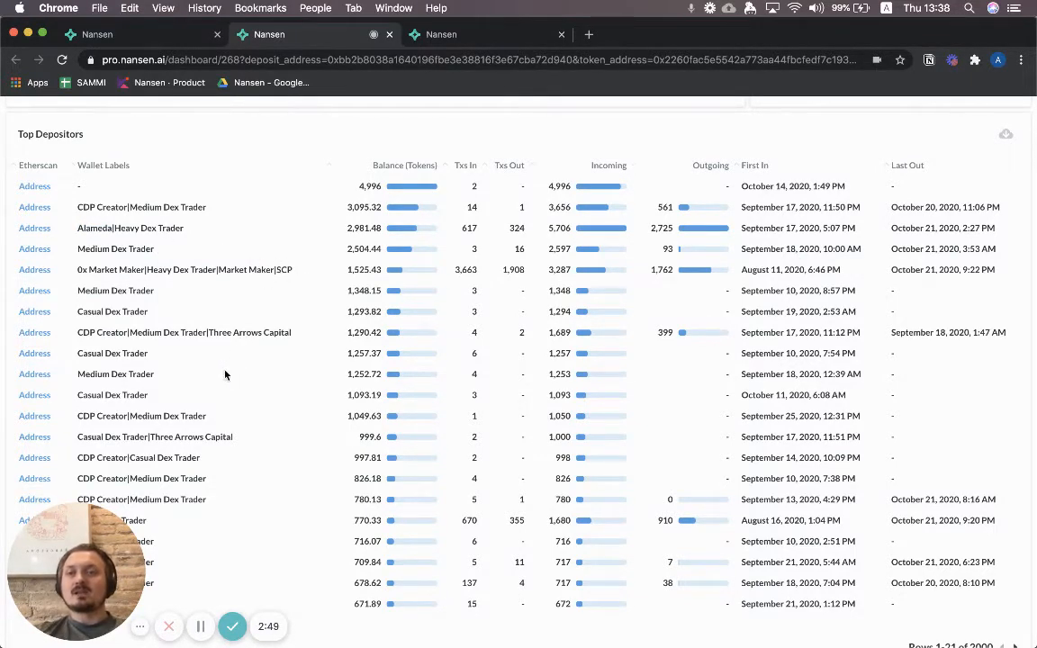
double_click(249, 331)
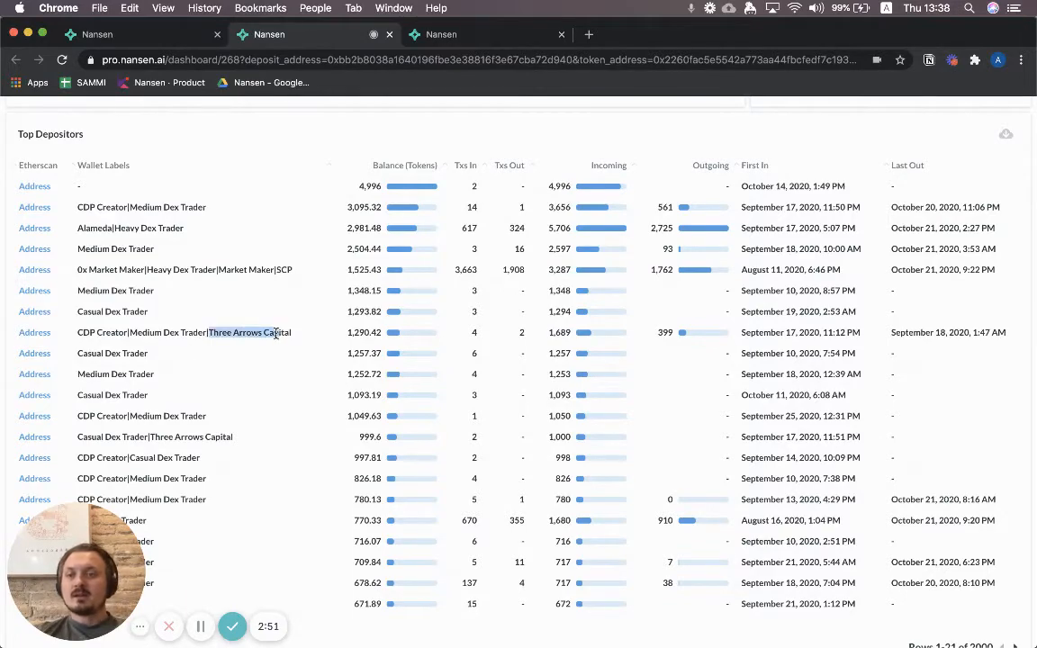
scroll(down, 3)
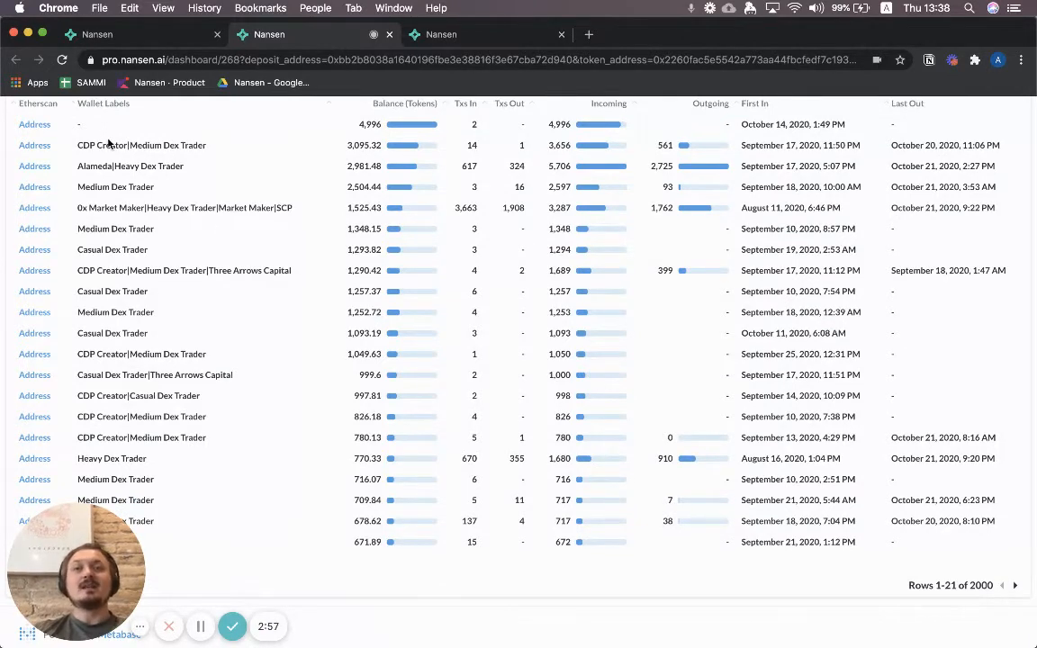
scroll(down, 3)
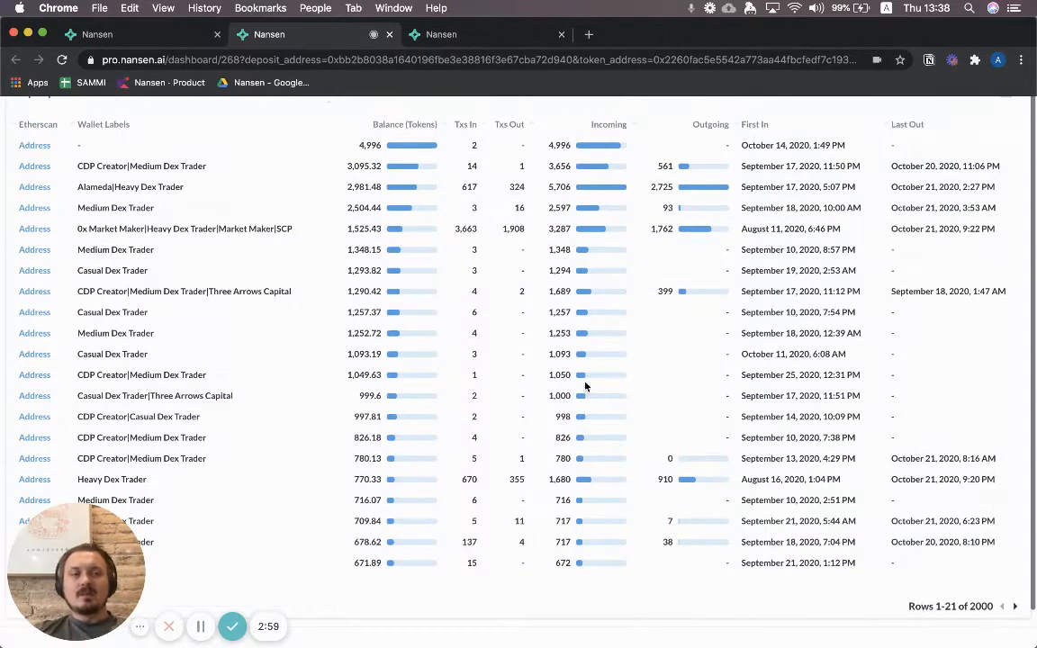
click(1015, 605)
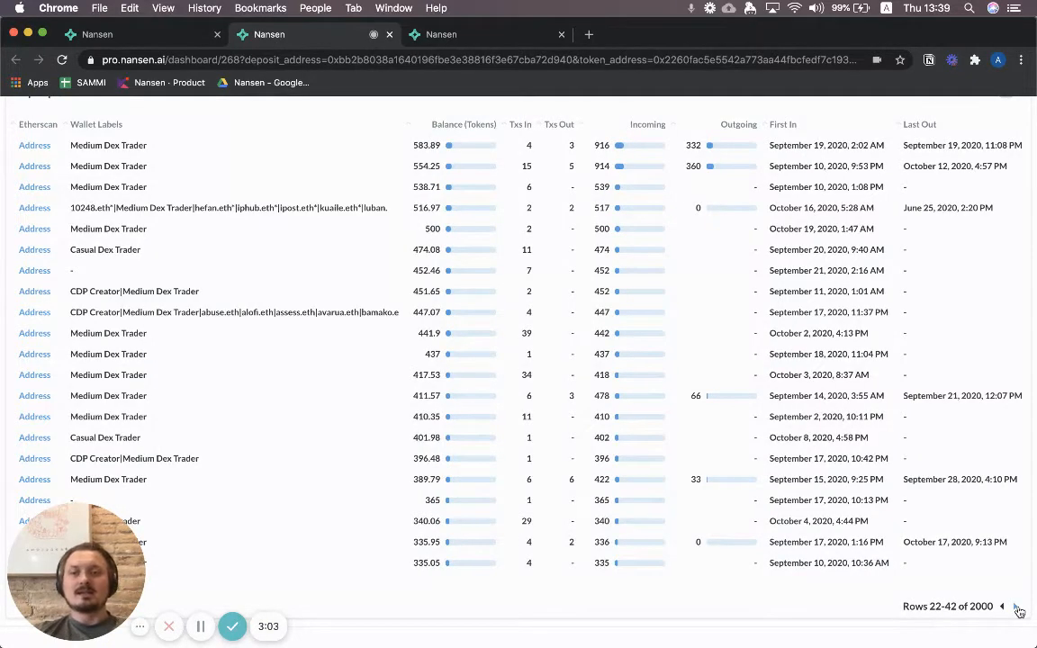
mouse_move(780, 482)
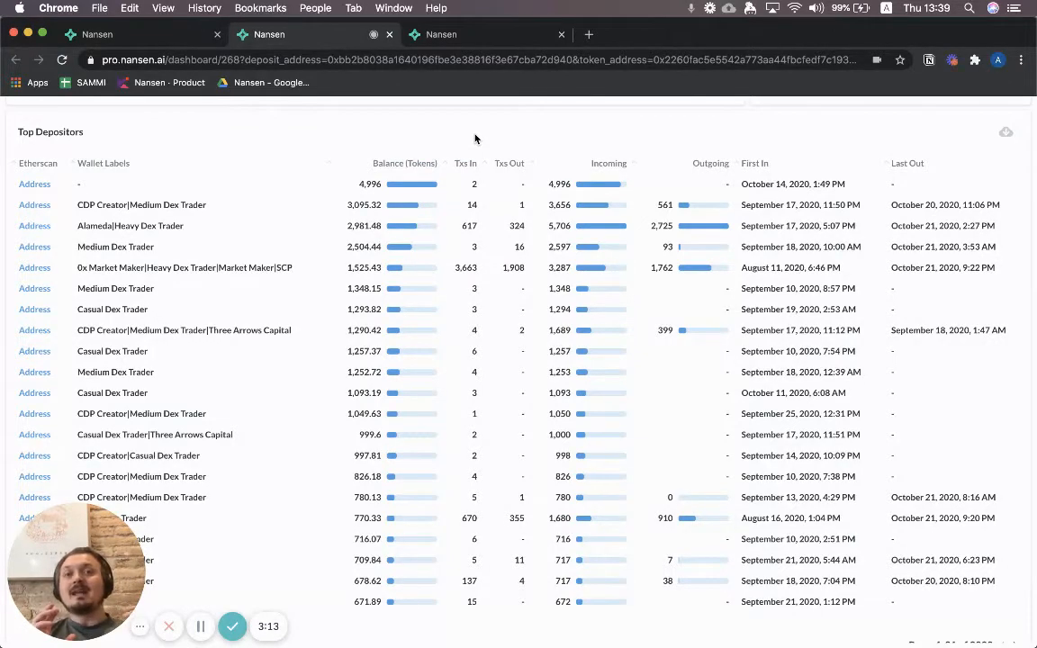
mouse_move(465, 162)
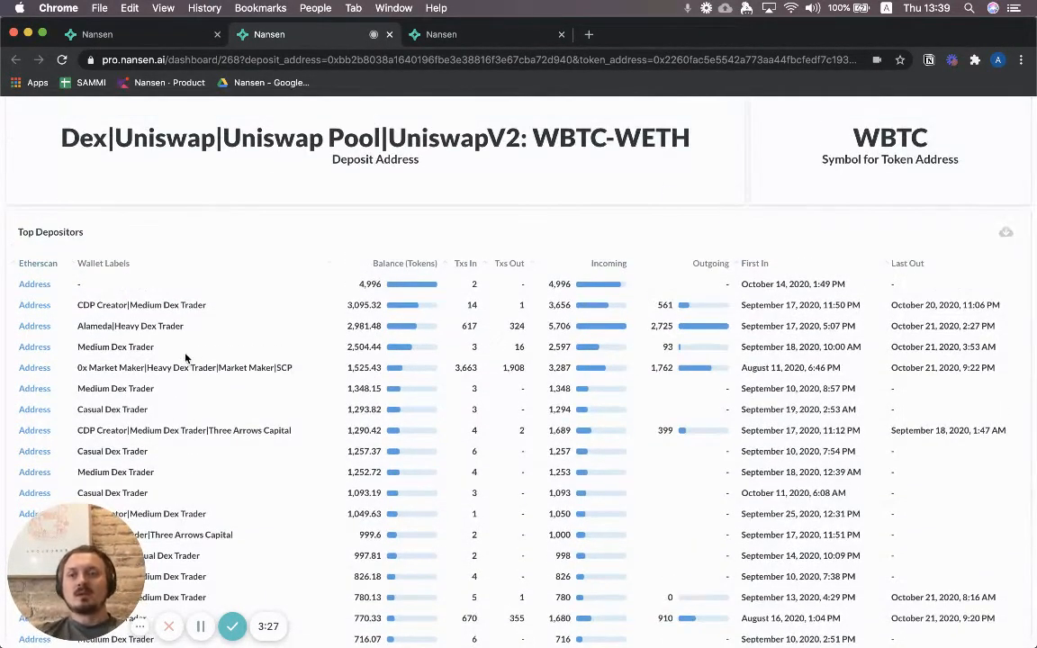
scroll(down, 3)
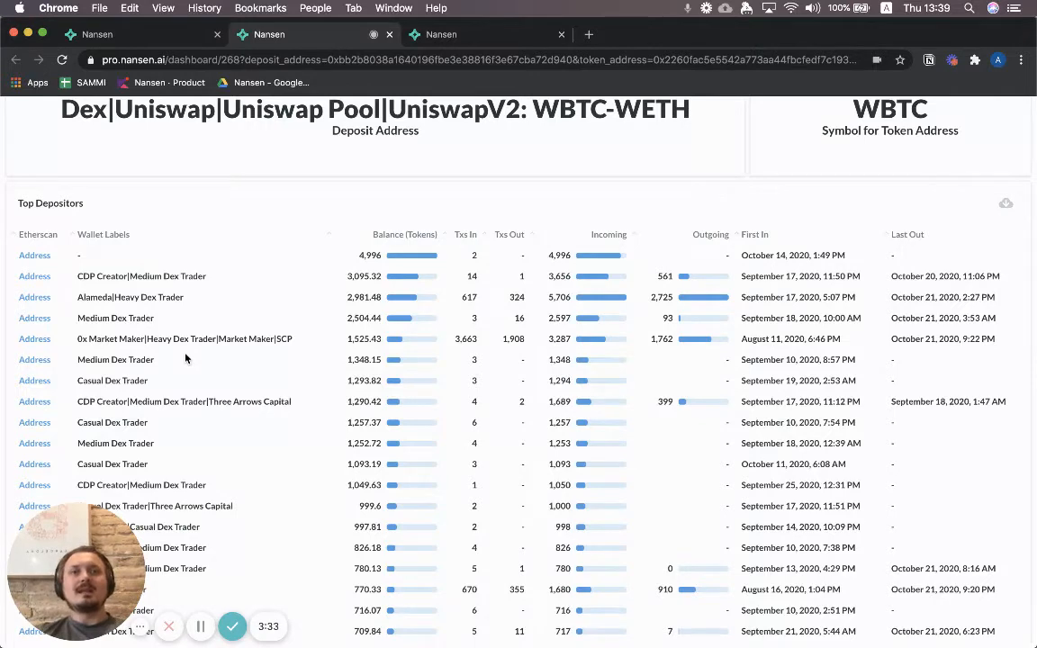
mouse_move(216, 341)
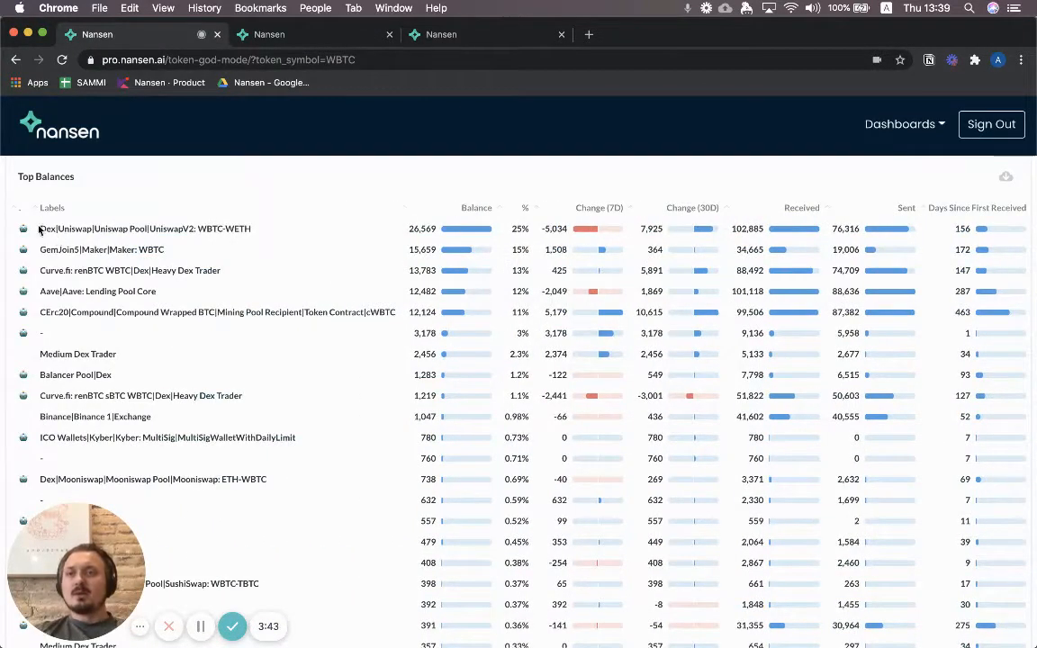
- Return to the WBTC Token God Mode tab showing the Top Balances table
double_click(144, 229)
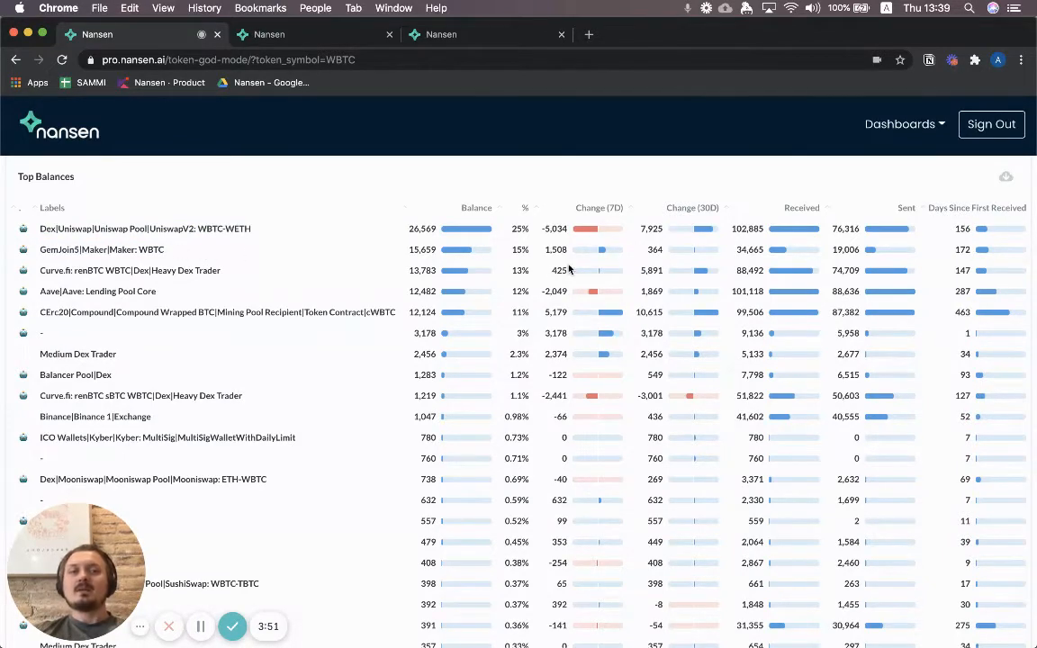
mouse_move(641, 263)
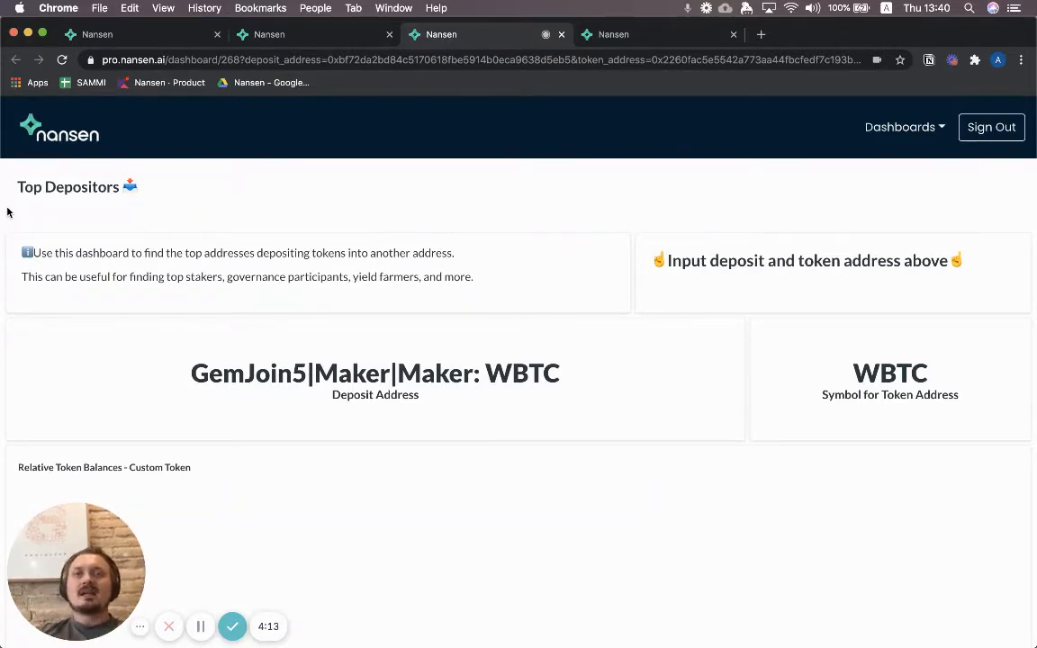
- Scroll the Maker GemJoin5 Top Depositors tab down to its DSProxy-led depositor table
scroll(down, 3)
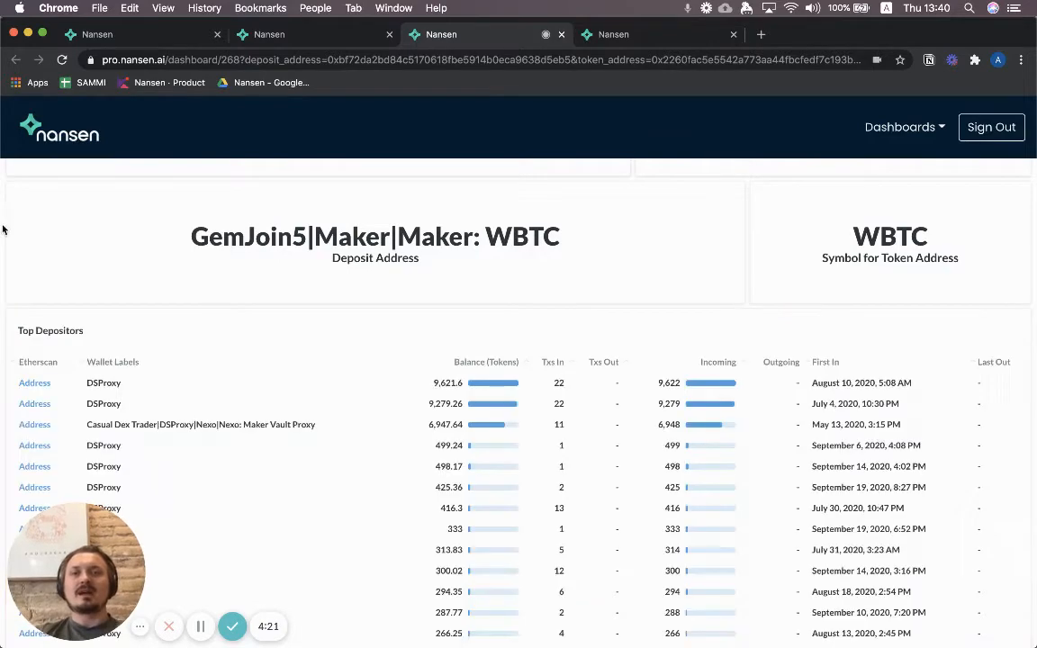
scroll(down, 3)
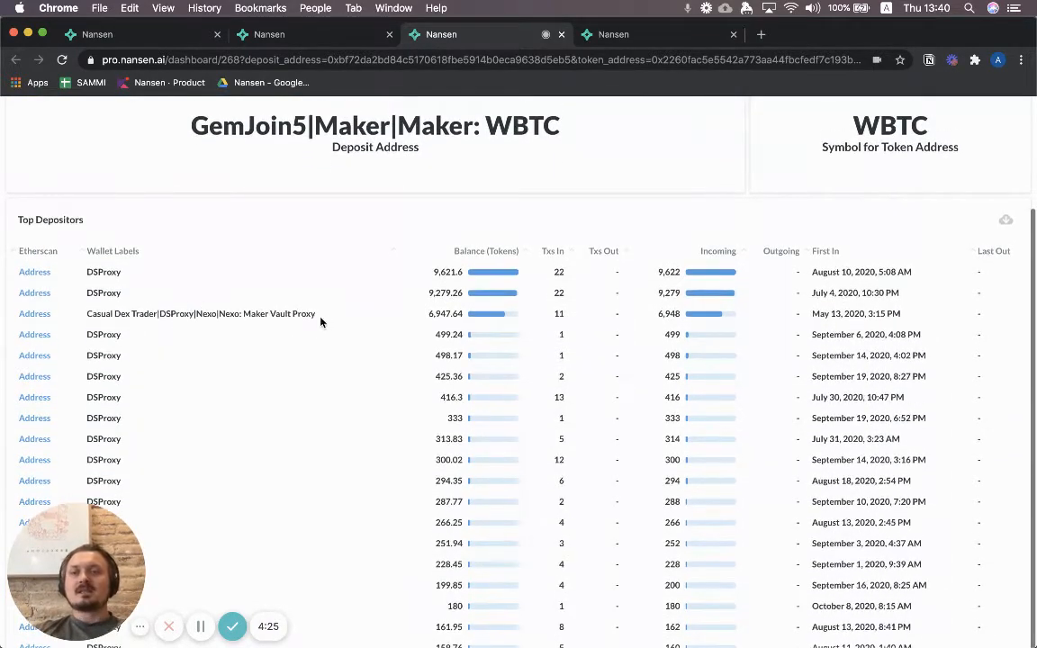
drag(159, 313, 315, 314)
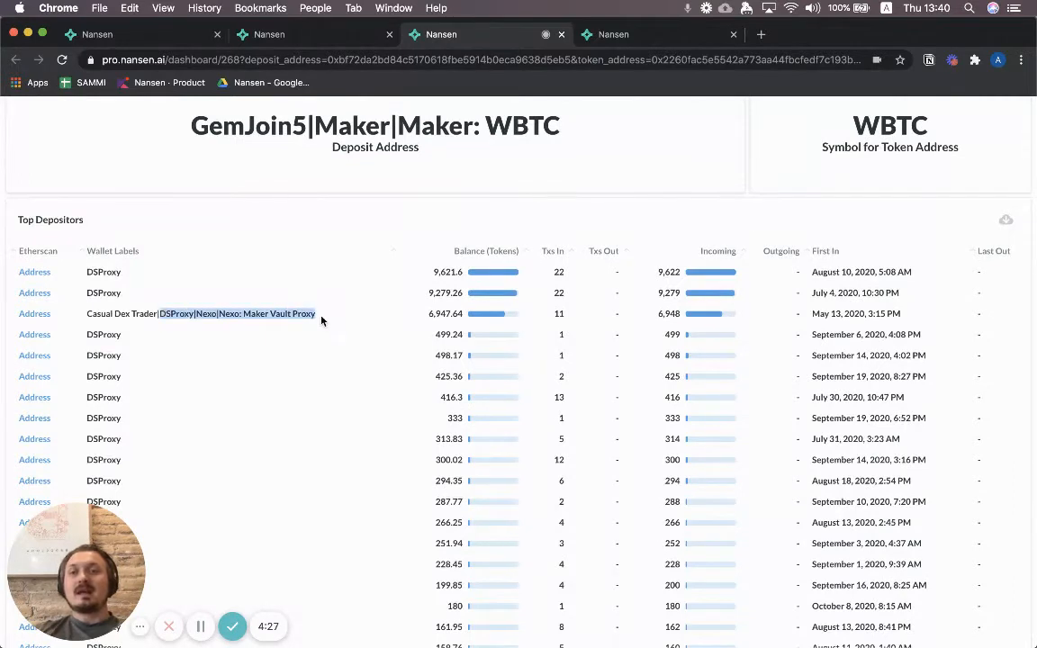
double_click(207, 315)
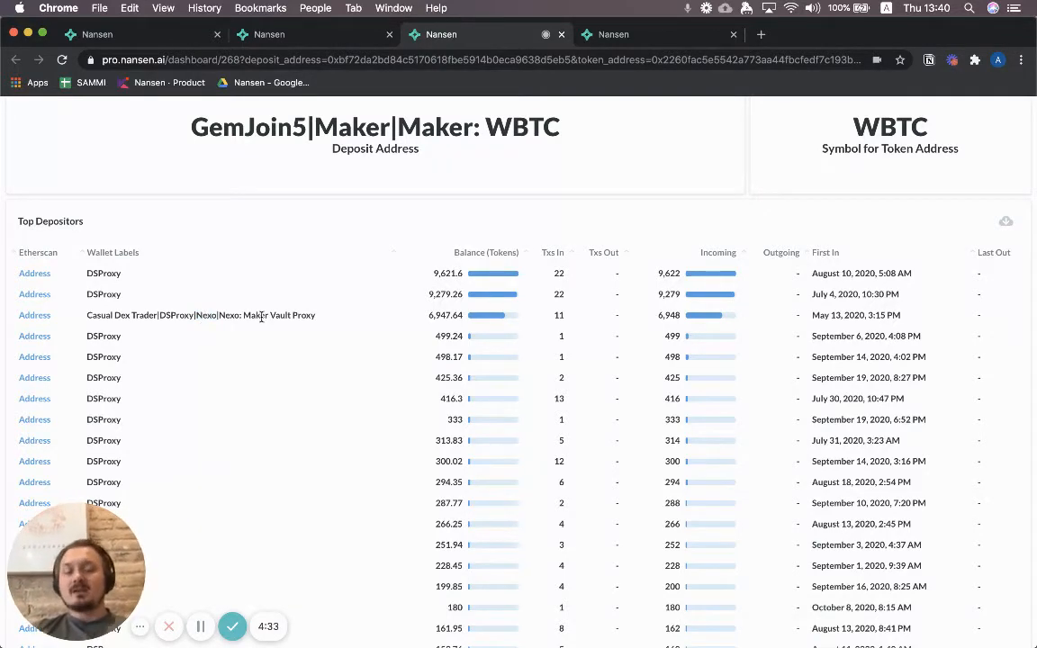
mouse_move(424, 338)
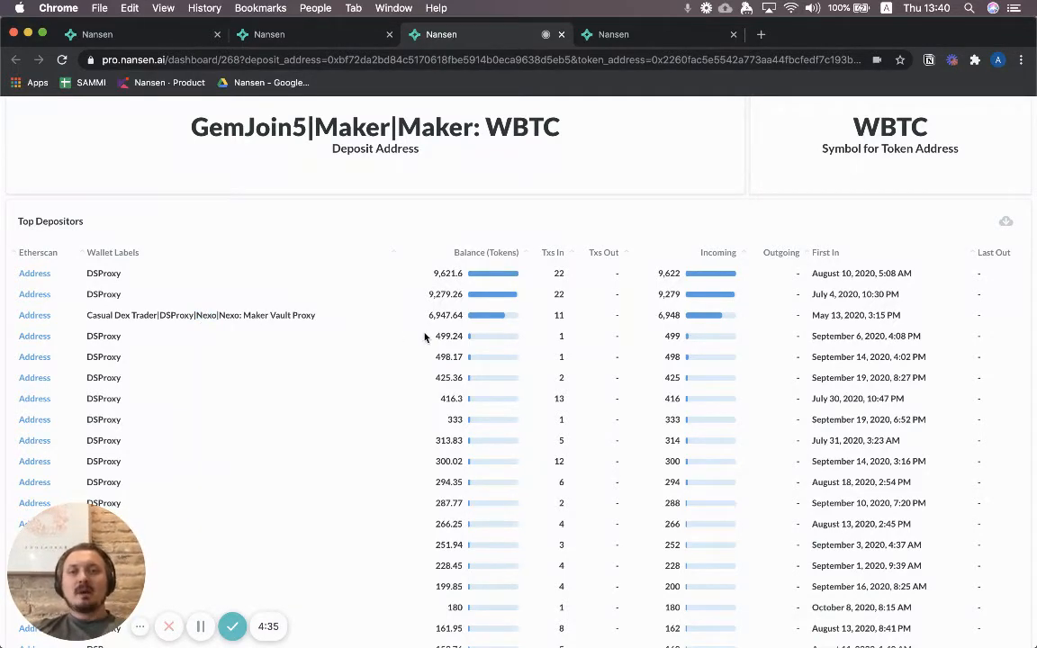
mouse_move(465, 387)
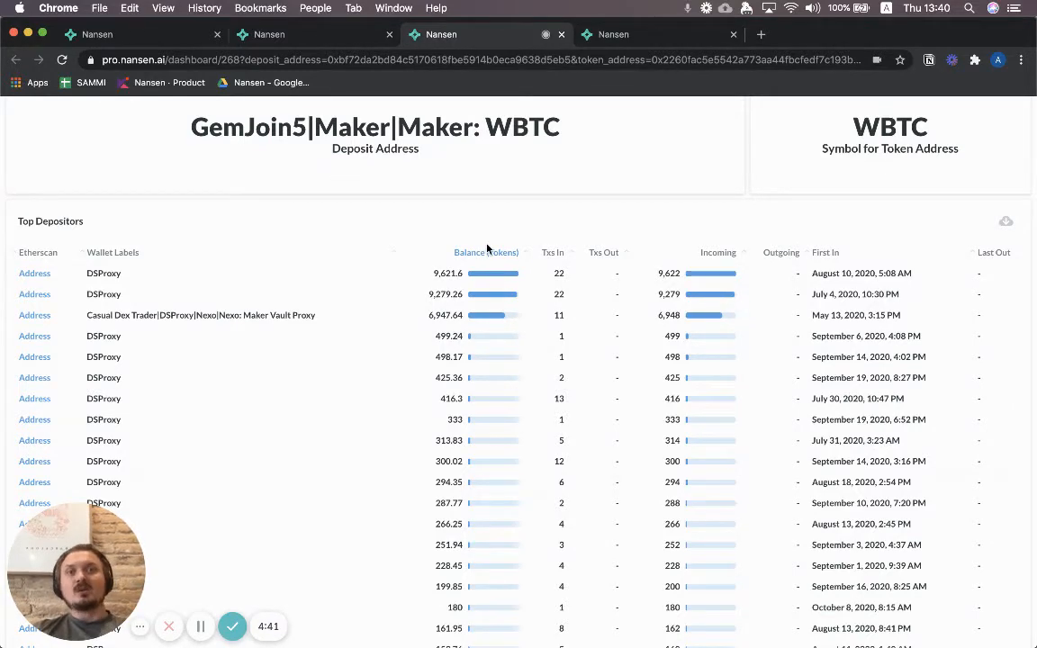
mouse_move(511, 248)
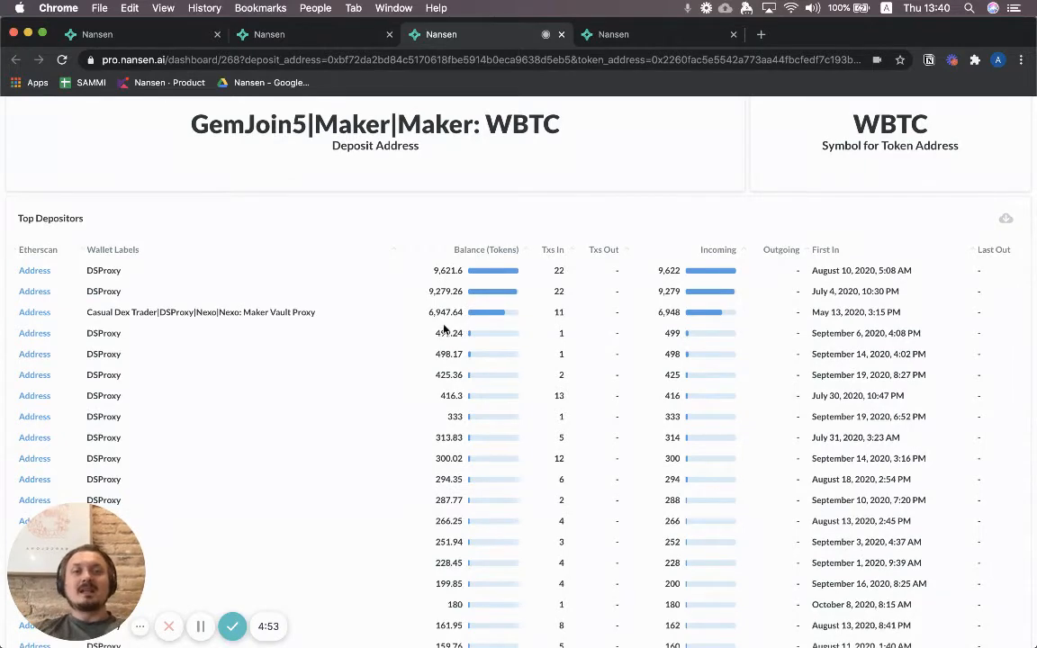
scroll(down, 3)
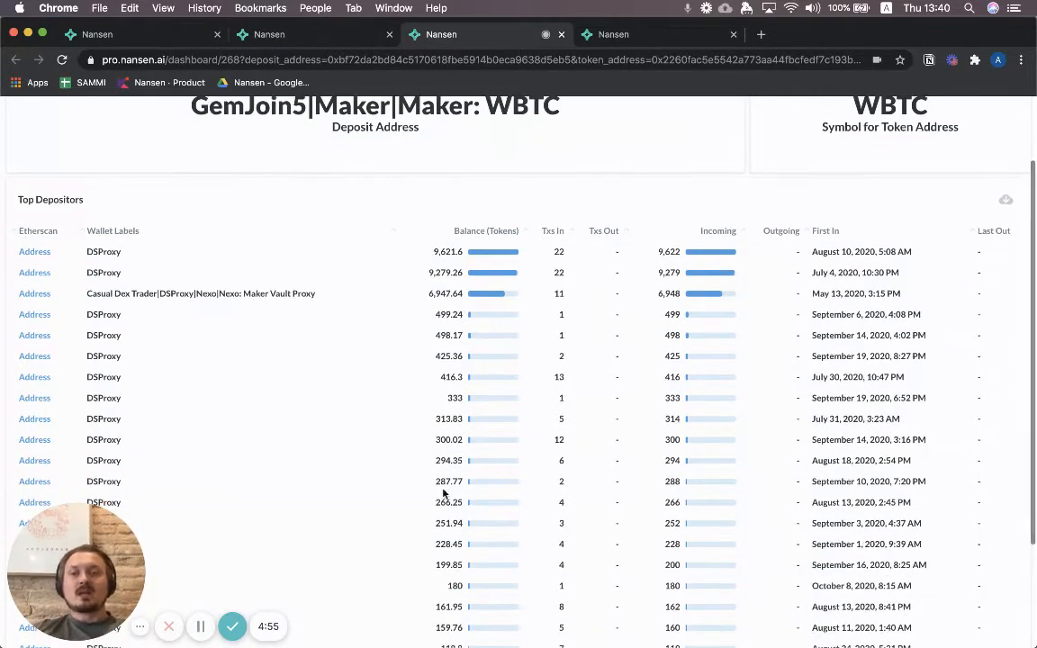
scroll(down, 3)
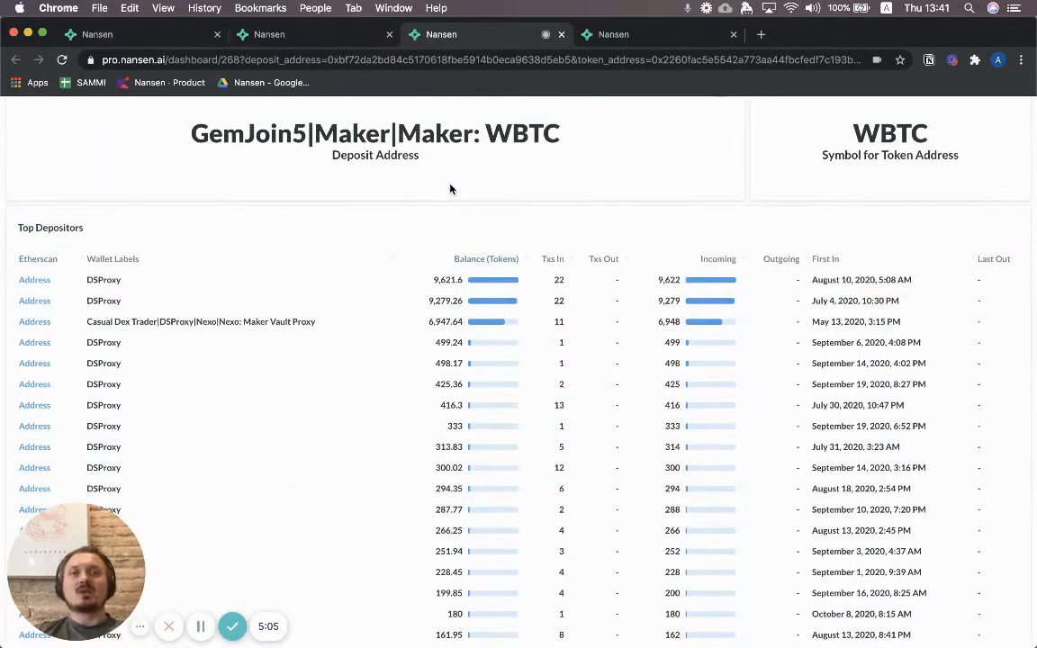
scroll(down, 3)
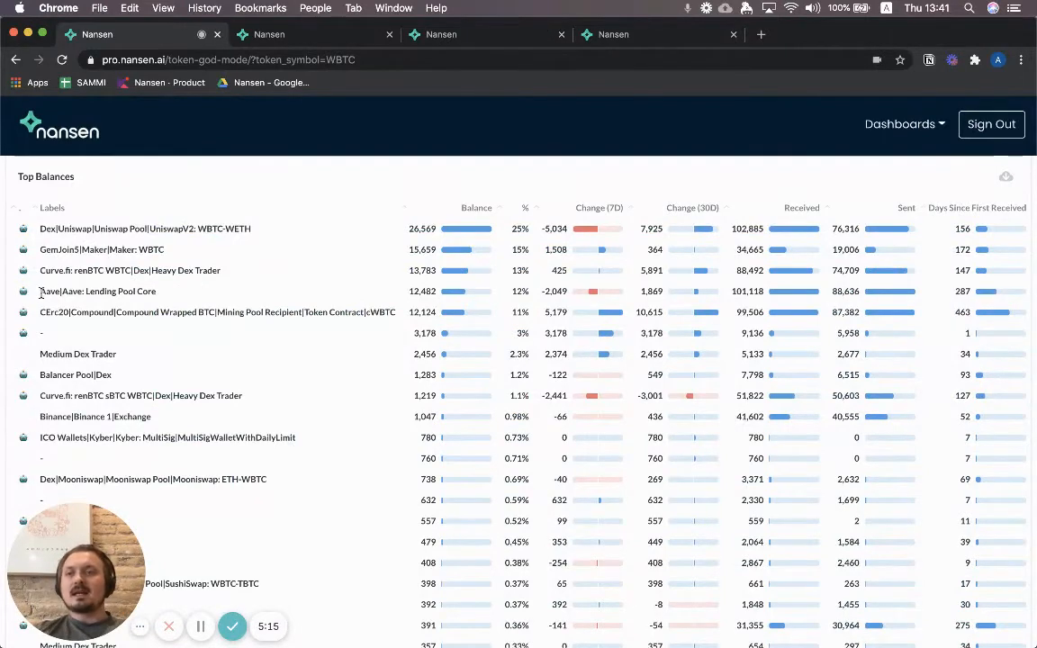
mouse_move(164, 292)
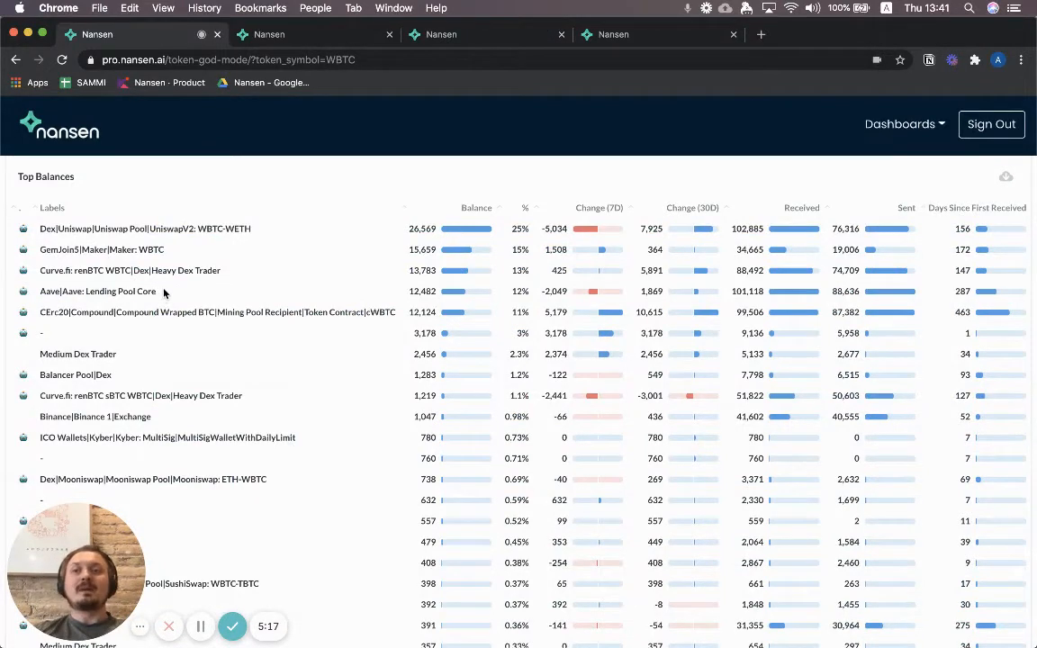
- Return to the WBTC Token God Mode tab with the Top Balances table
double_click(97, 291)
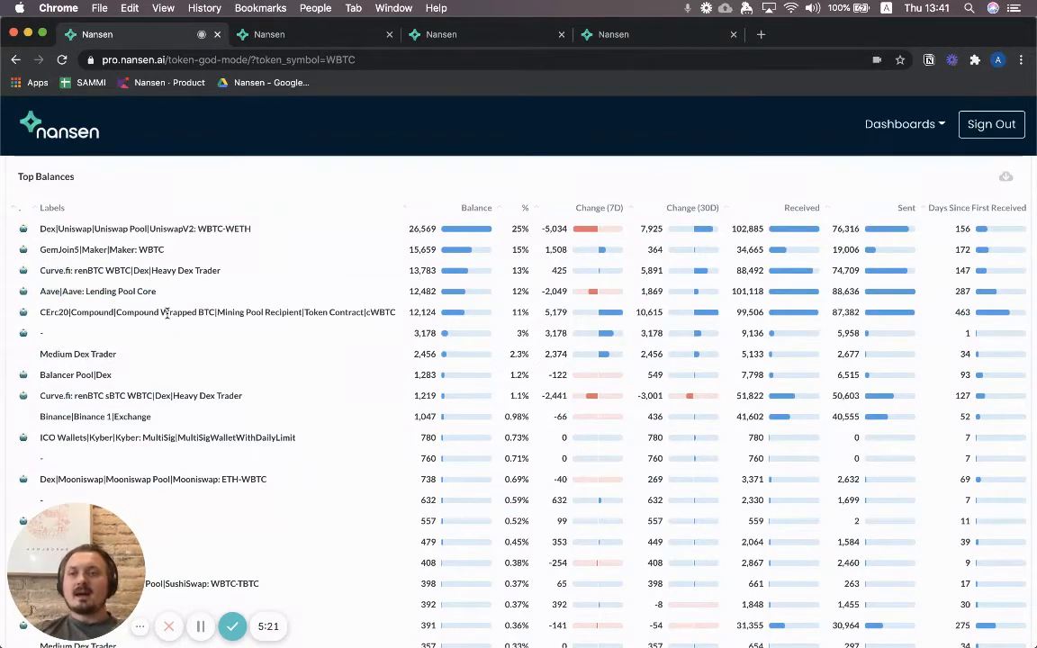
mouse_move(320, 335)
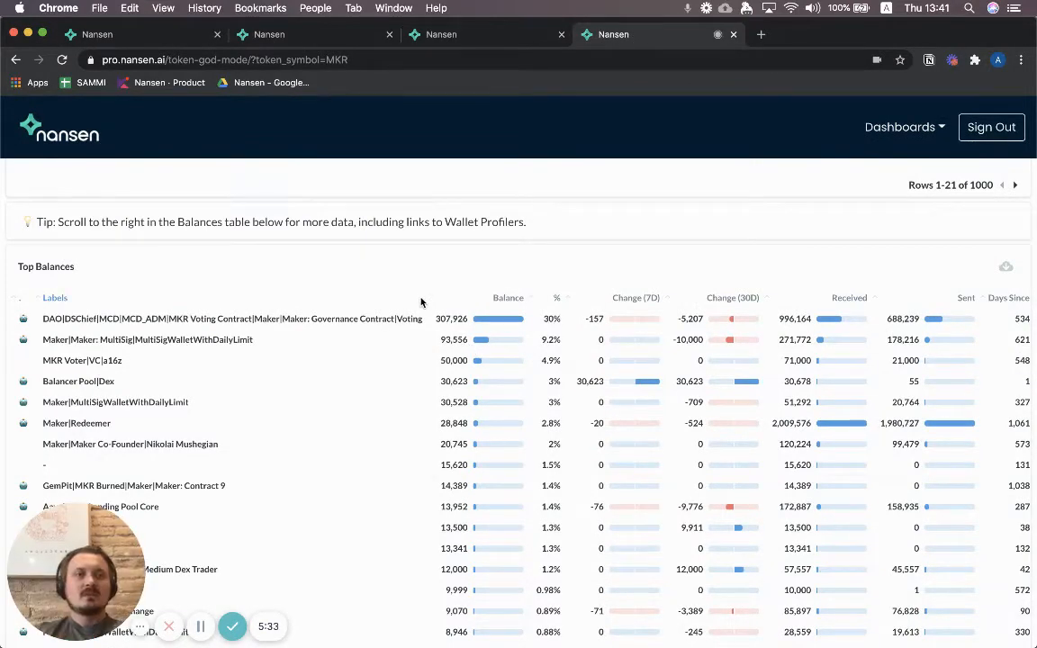
- Switch to the MKR Token God Mode tab and scroll to its Top Balances table led by DSChief
click(223, 59)
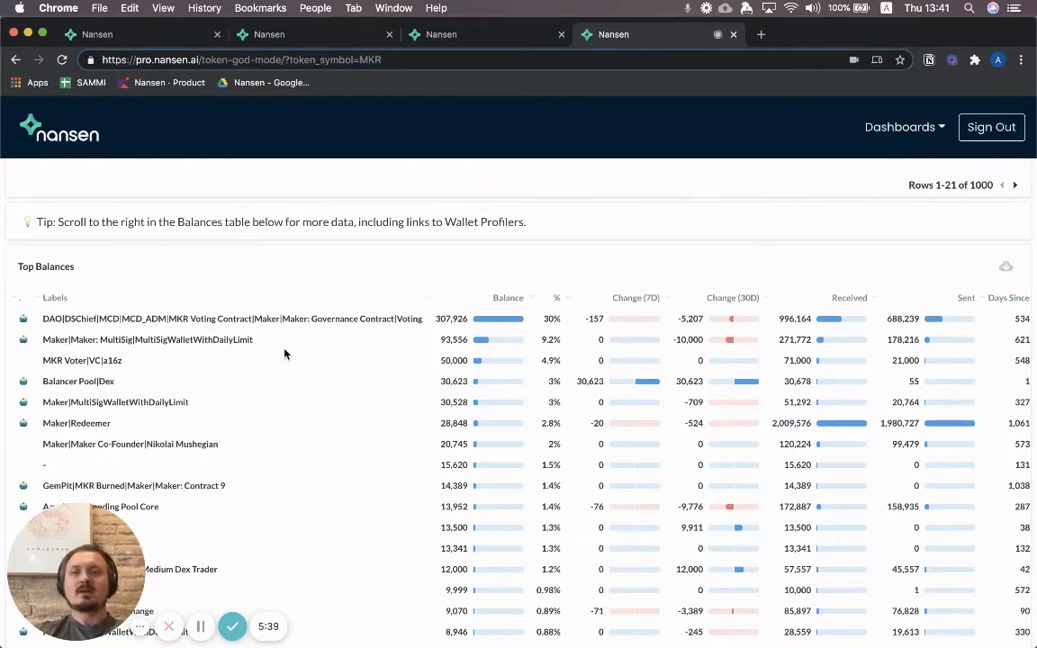
mouse_move(302, 243)
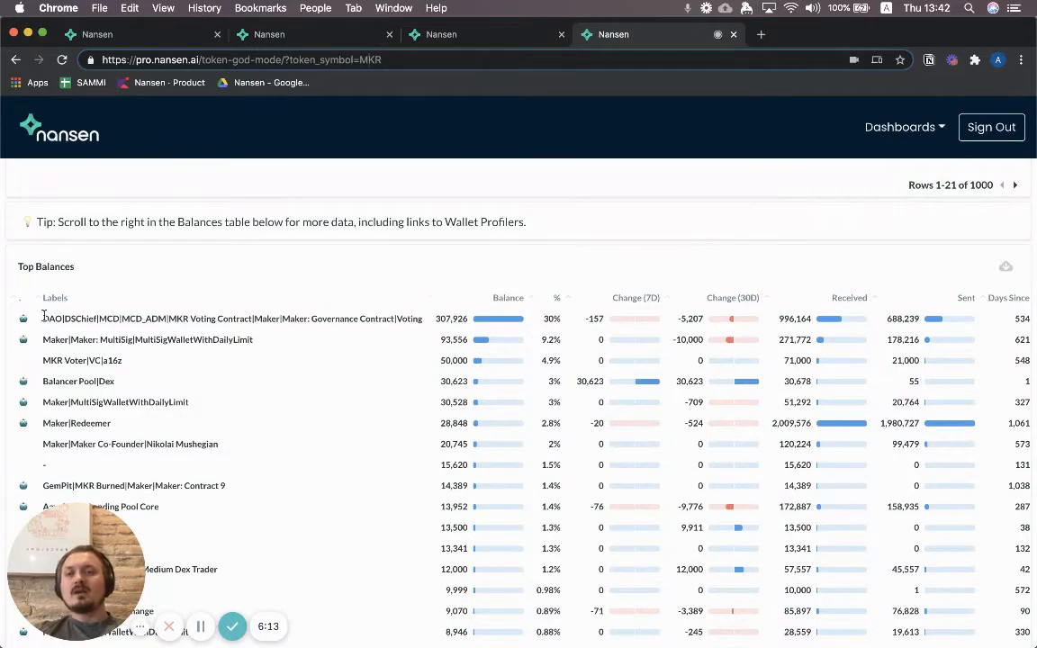
scroll(down, 3)
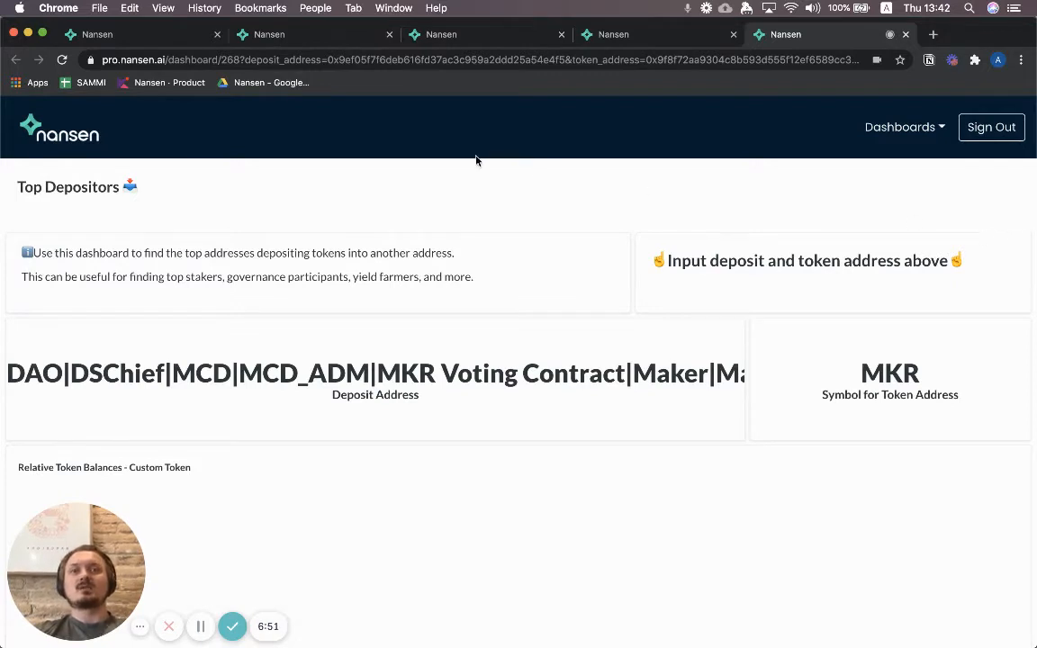
- Scroll the DSChief Top Depositors tab down to the MKR depositor table led by MKR Voter wallets
scroll(down, 3)
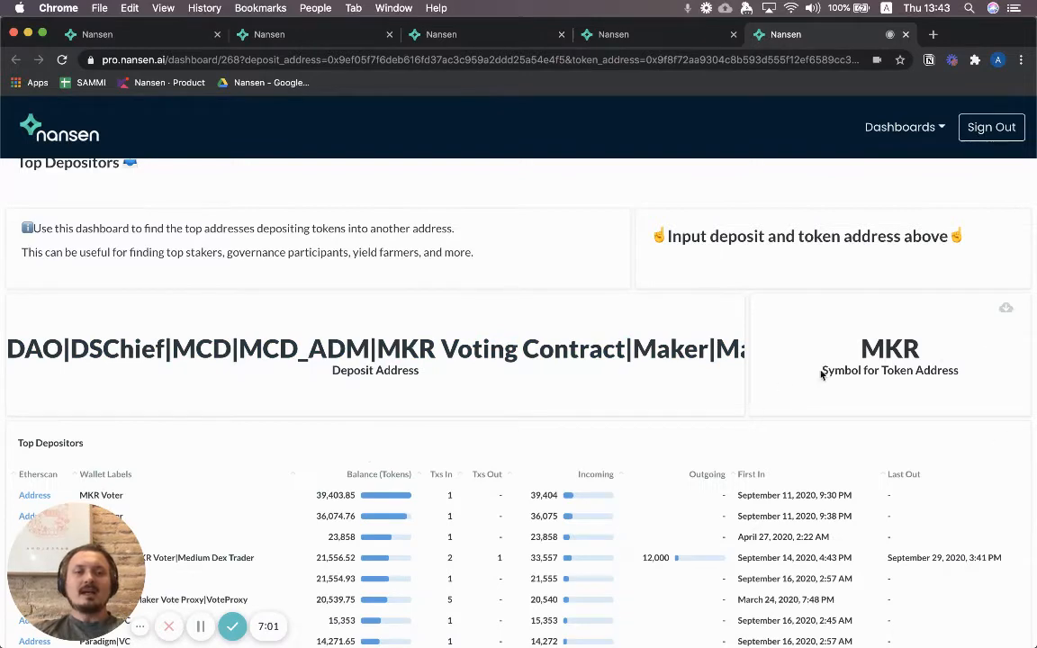
scroll(down, 3)
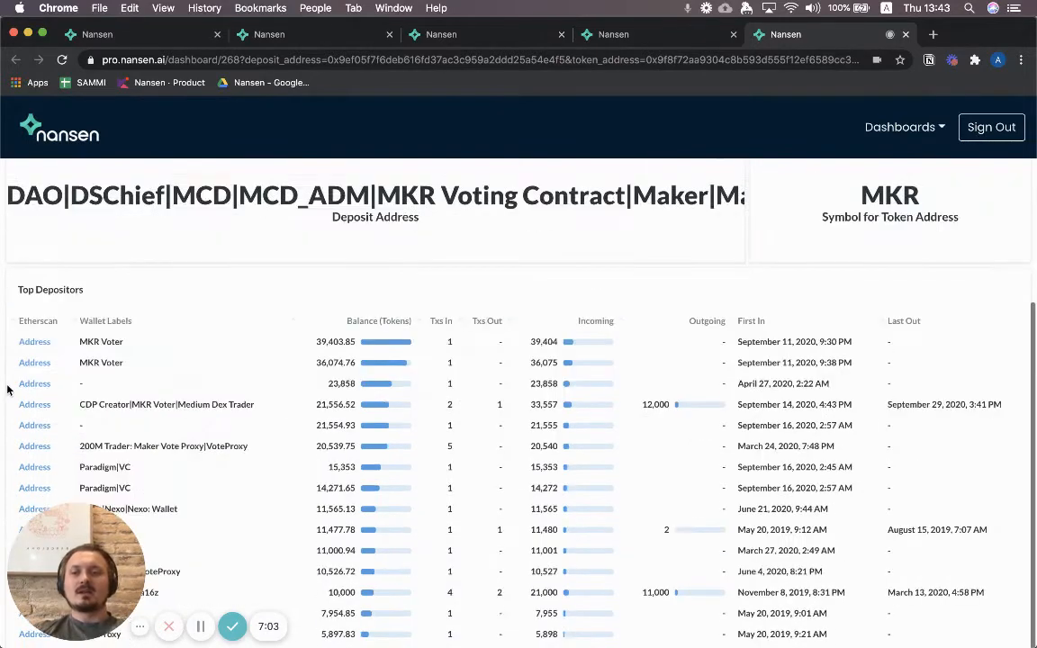
scroll(down, 3)
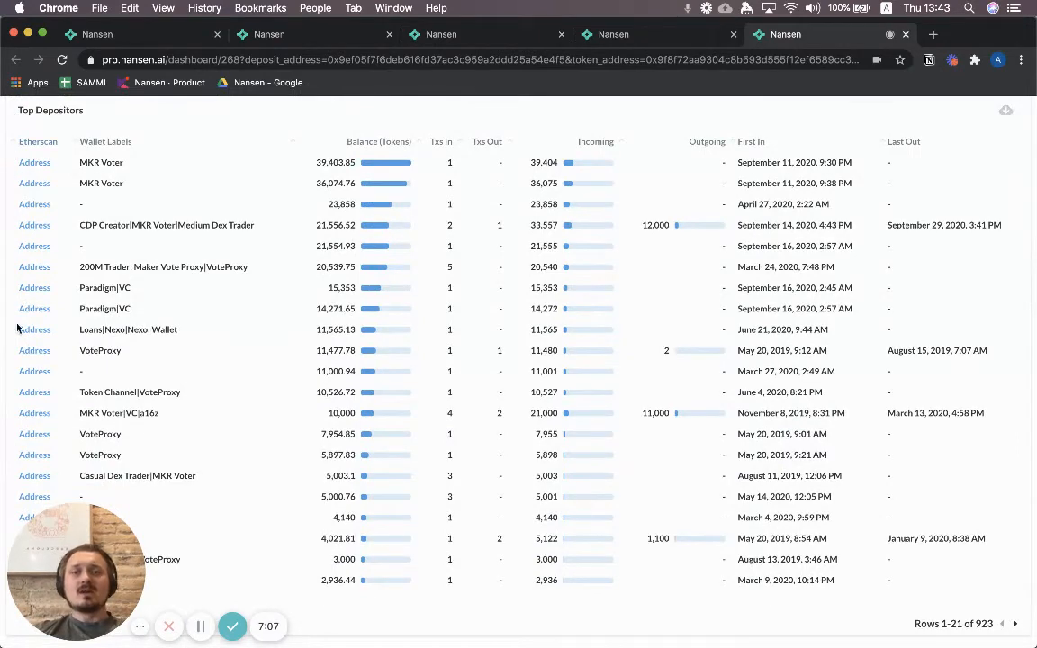
mouse_move(227, 448)
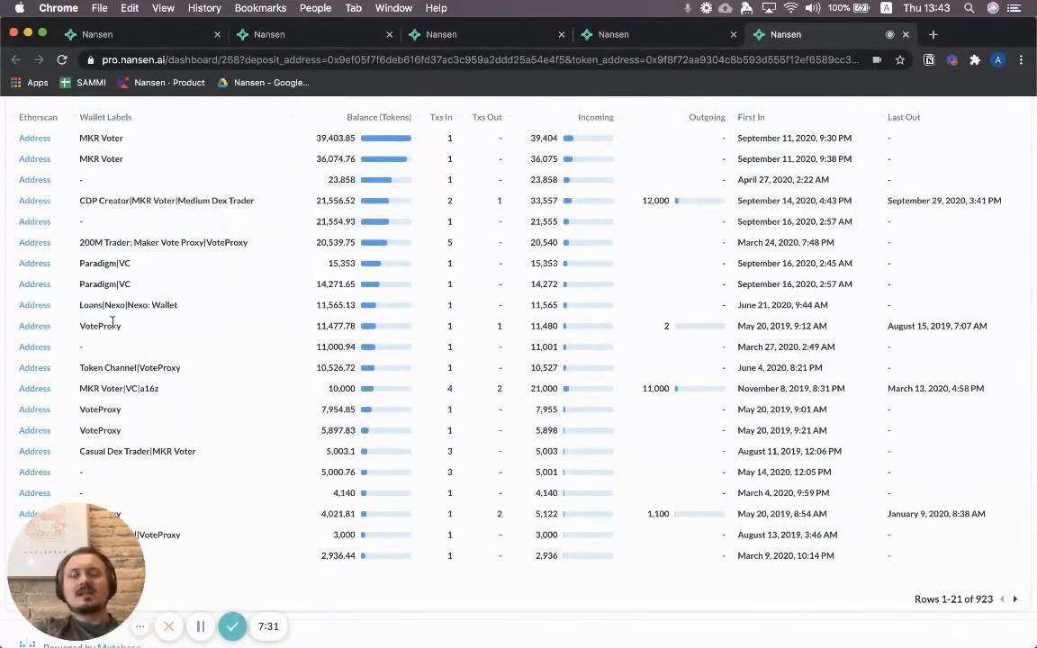
mouse_move(164, 333)
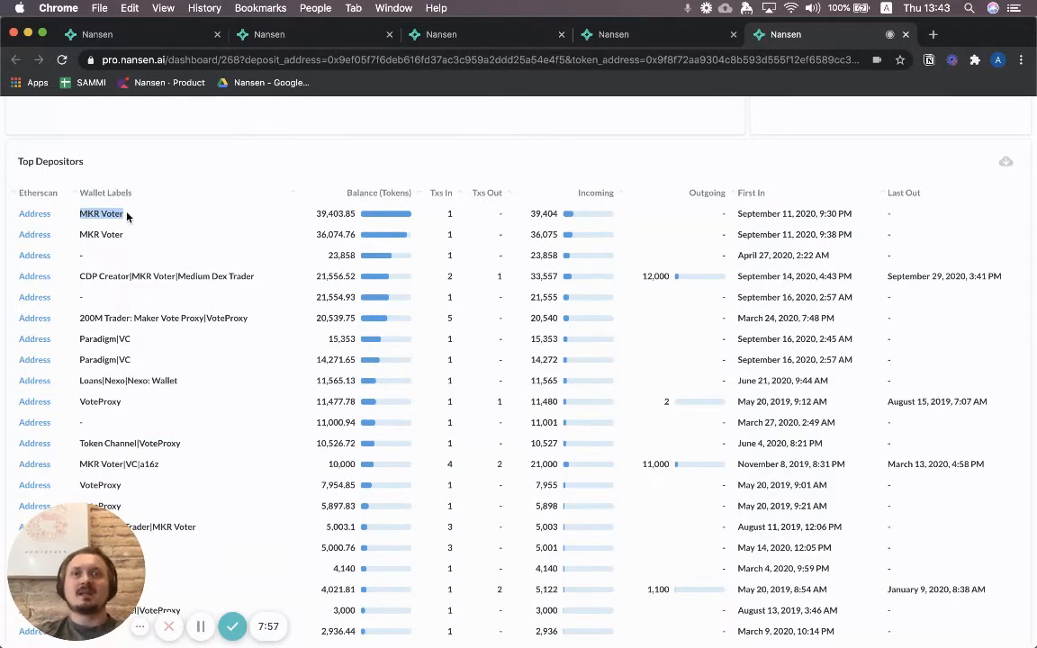
mouse_move(172, 226)
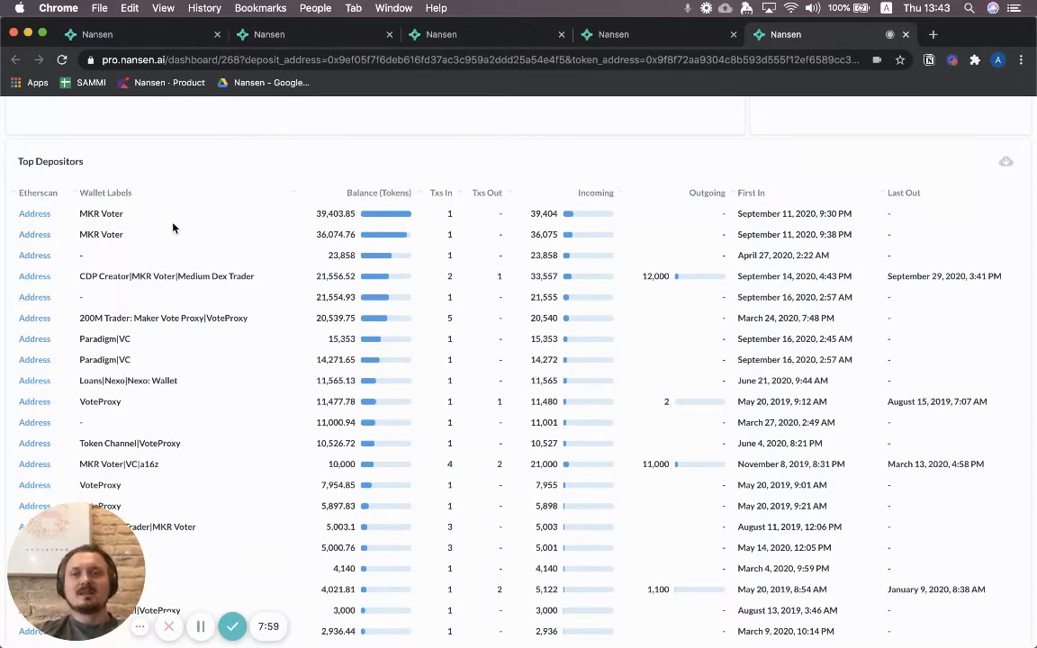
mouse_move(454, 378)
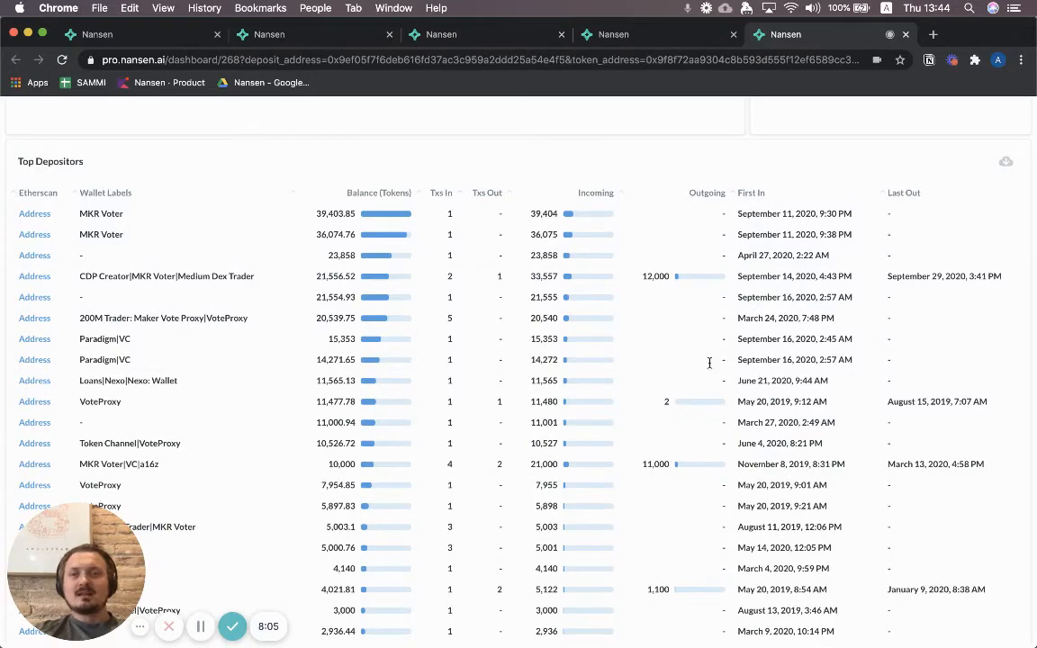
mouse_move(789, 371)
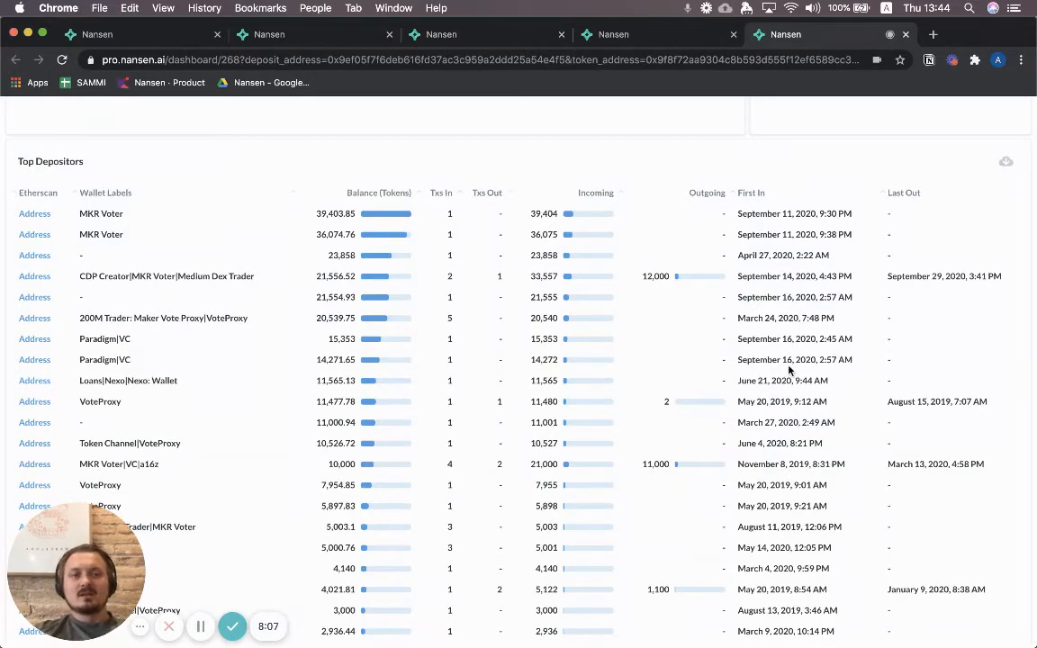
double_click(794, 360)
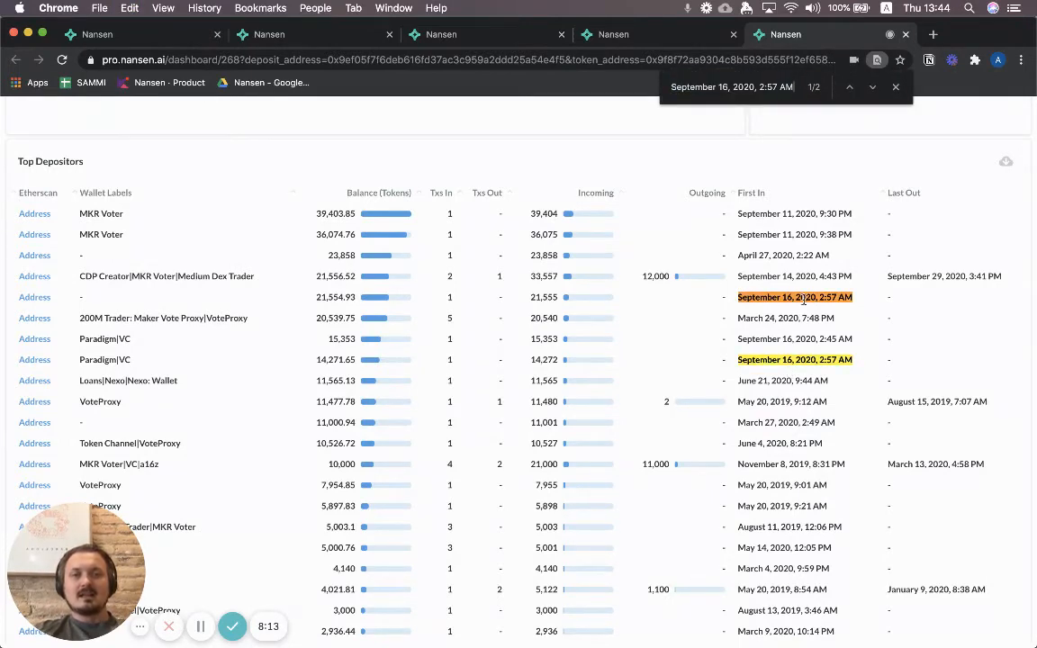
mouse_move(770, 310)
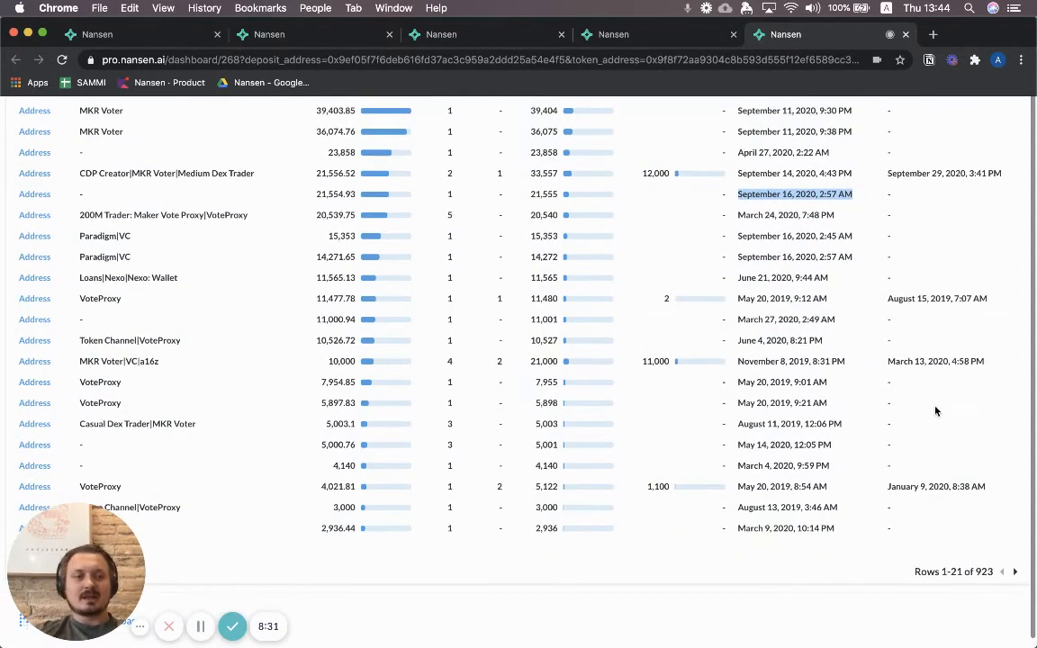
click(1016, 573)
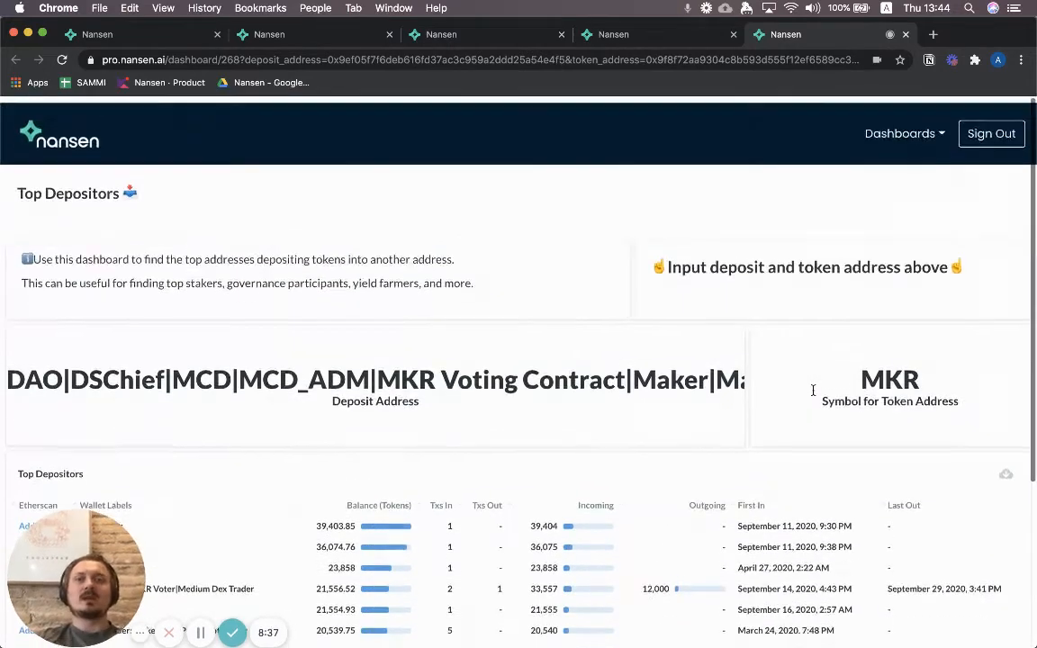
- Load the Token God Mode URL for YFI in a new browser tab
scroll(down, 3)
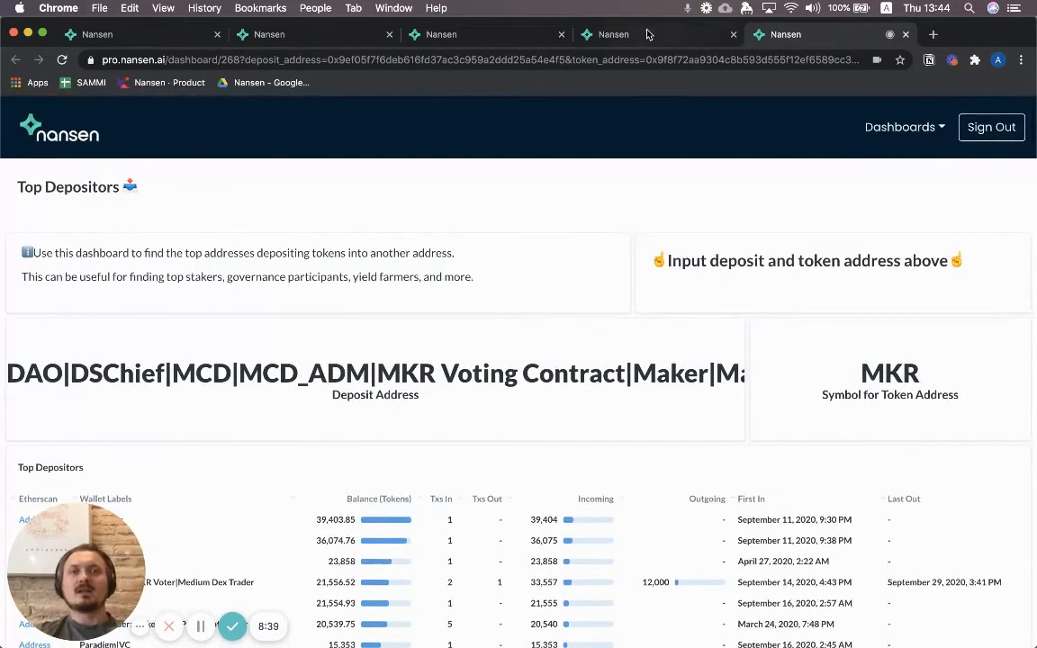
click(932, 34)
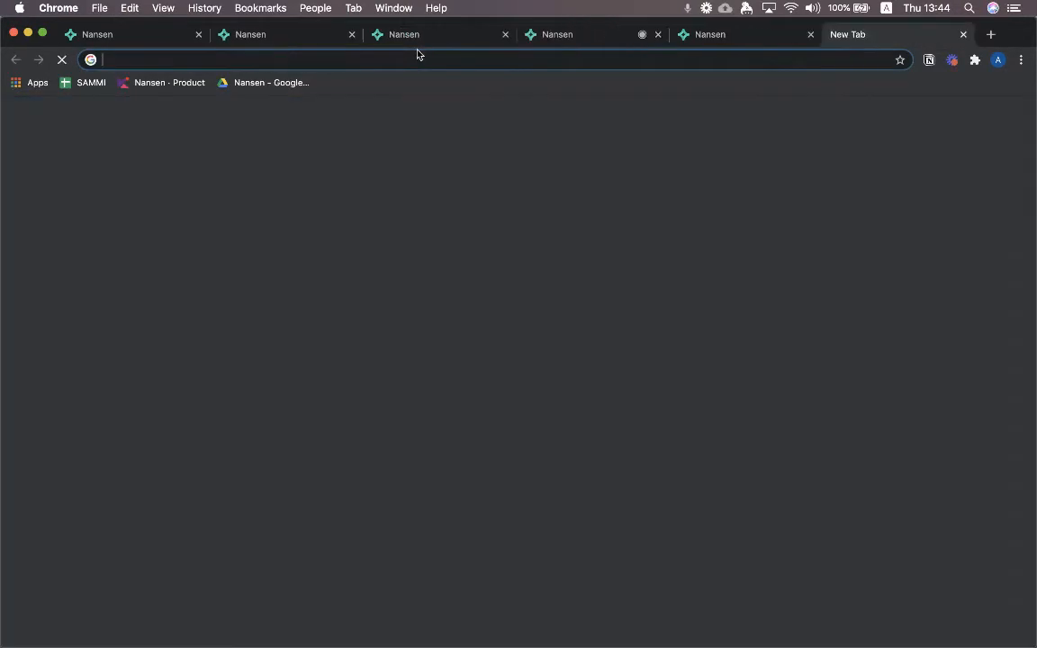
text(https://pro.nansen.ai/token-god-mode/?token_symbol=YFI)
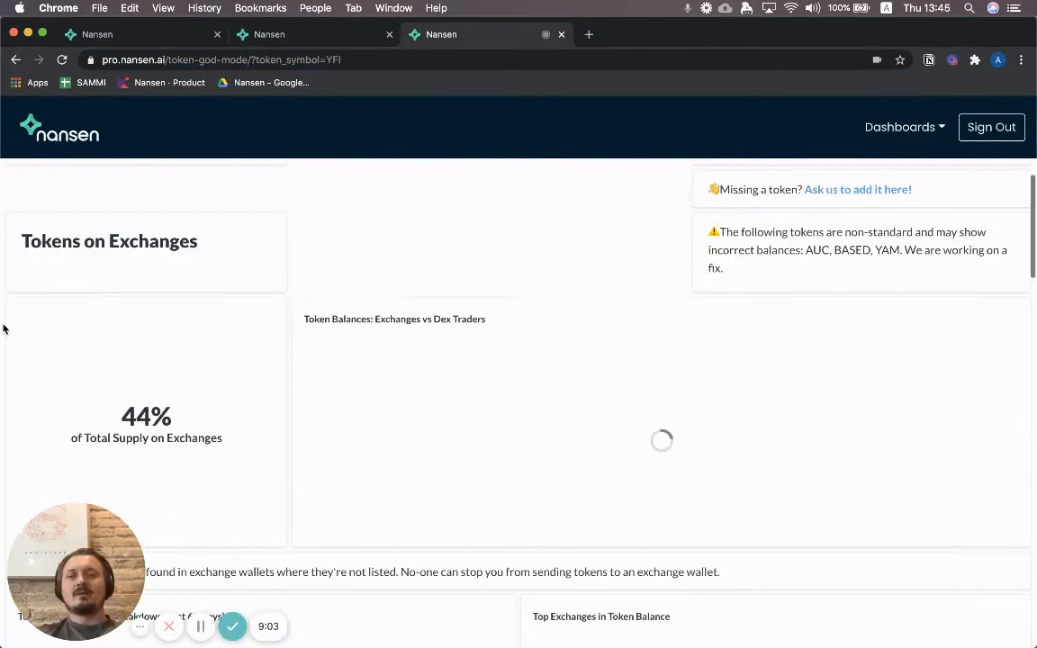
- Scroll the YFI page to the Top Balances table led by Ygov.finance: Governance V2
scroll(down, 3)
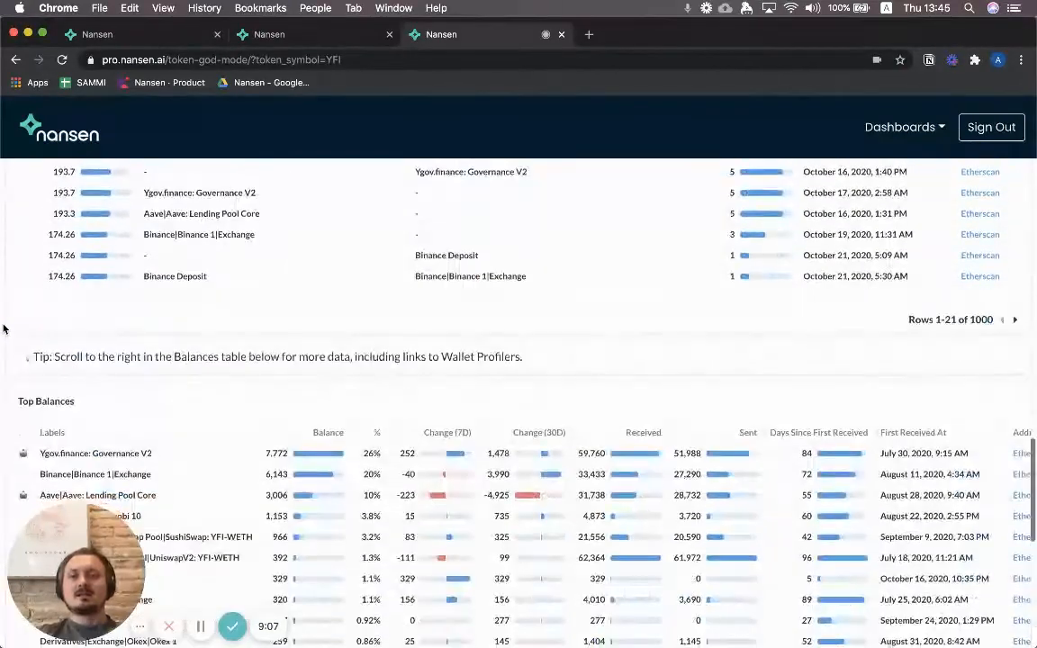
scroll(down, 3)
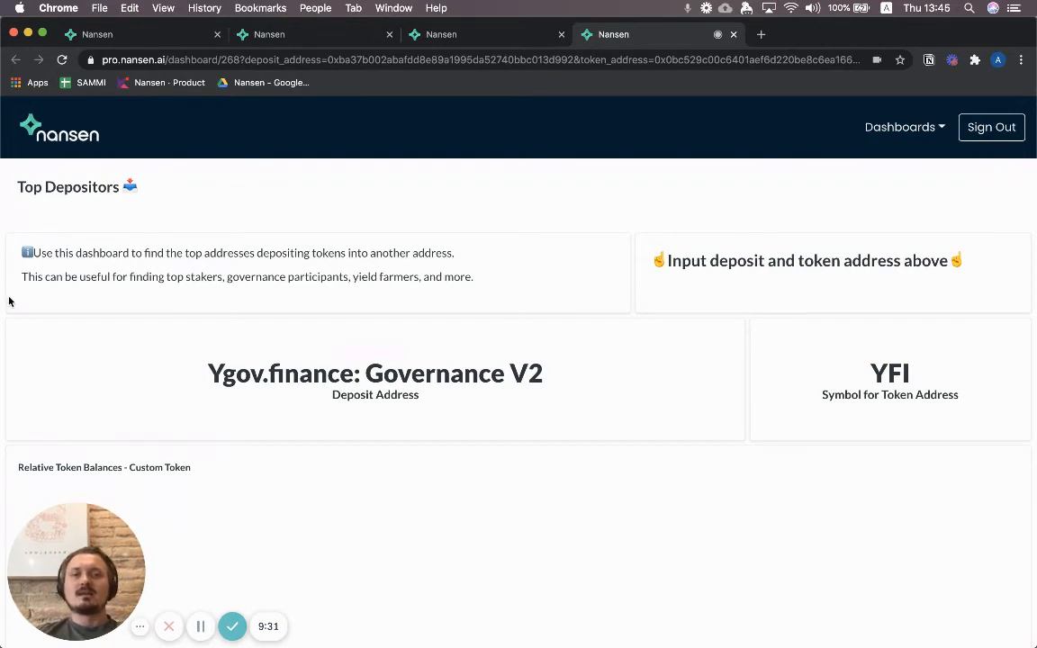
mouse_move(4, 284)
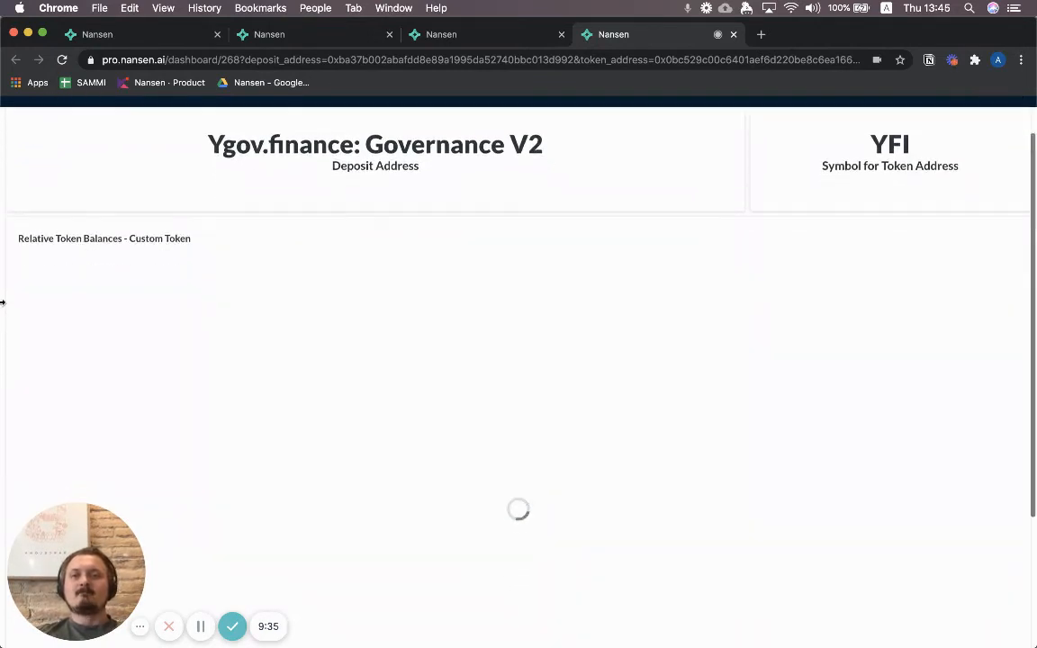
- Scroll the Ygov.finance Governance V2 tab down to its YFI Top Depositors table
scroll(down, 3)
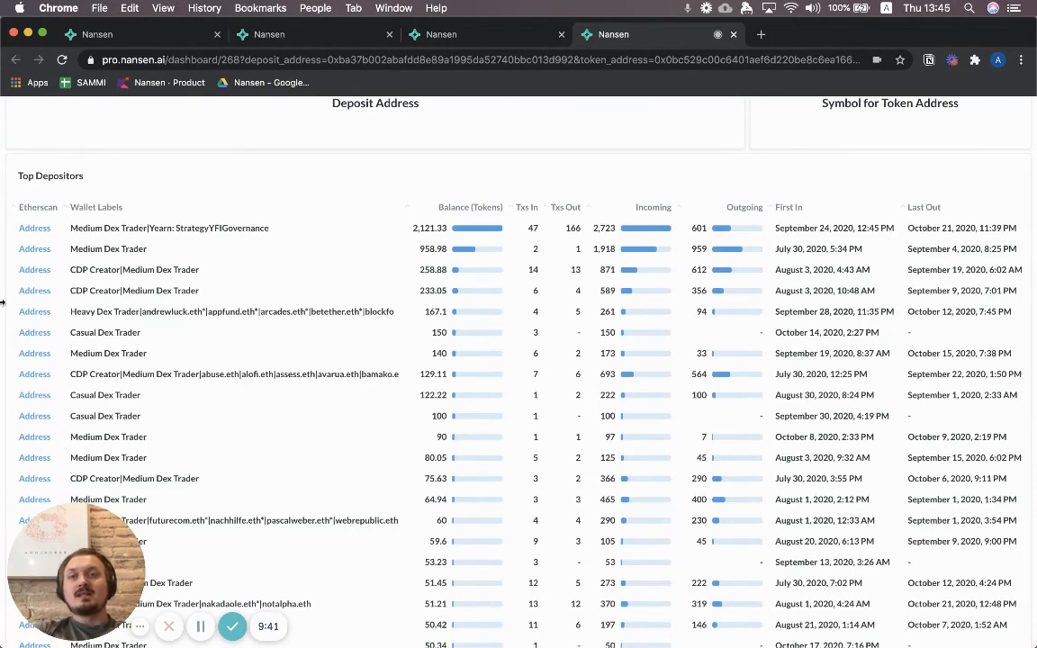
scroll(down, 3)
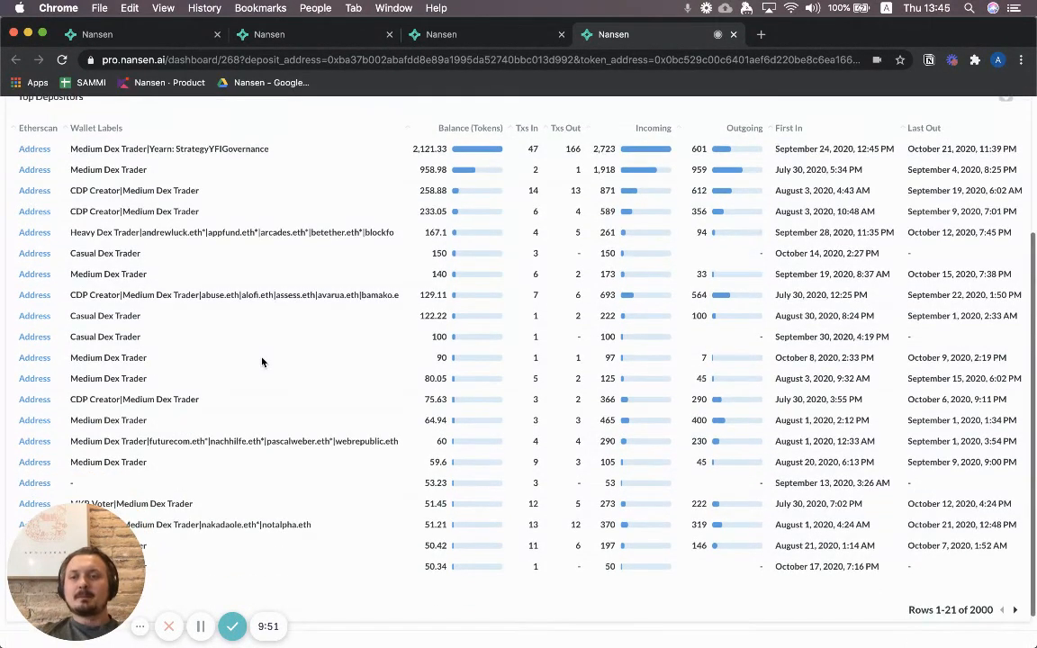
mouse_move(285, 336)
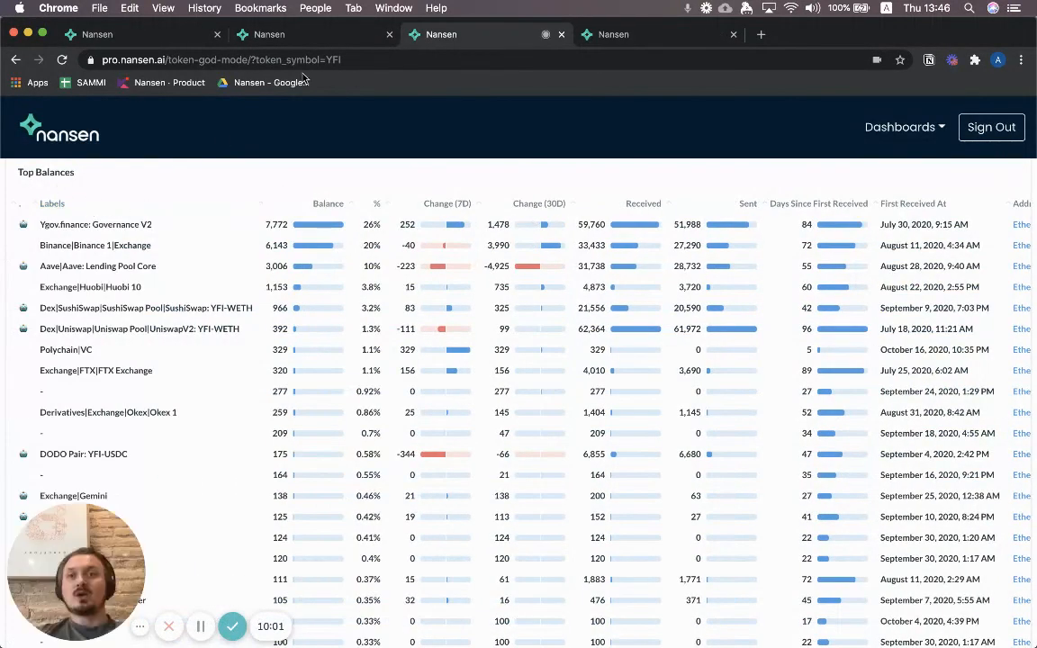
- Bring the Depositors column of the YFI Top Balances table into view
scroll(right, 3)
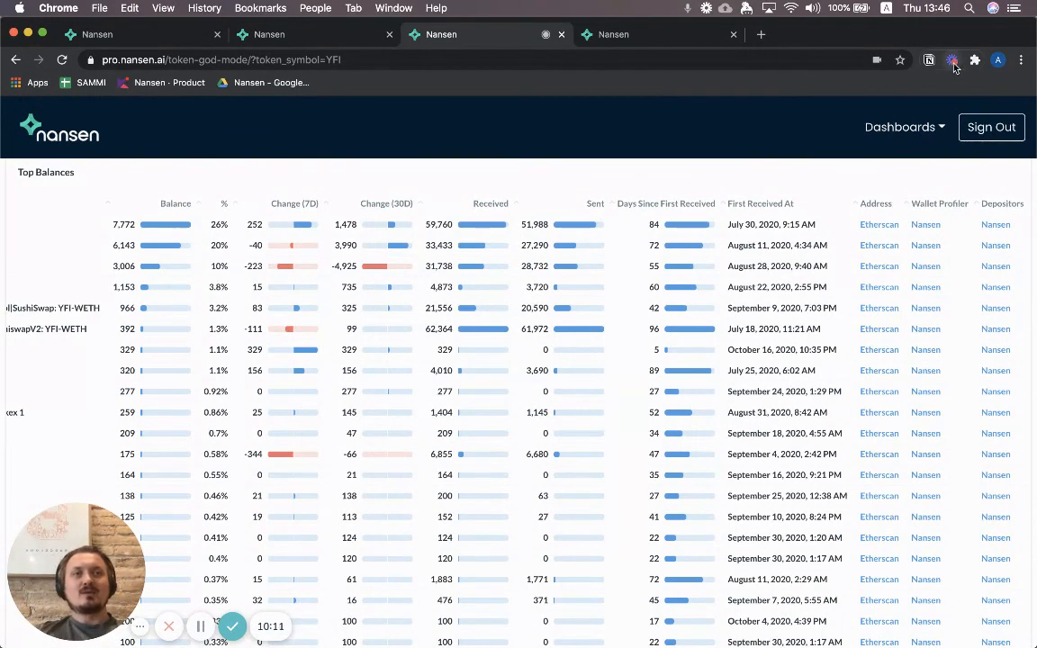
mouse_move(951, 59)
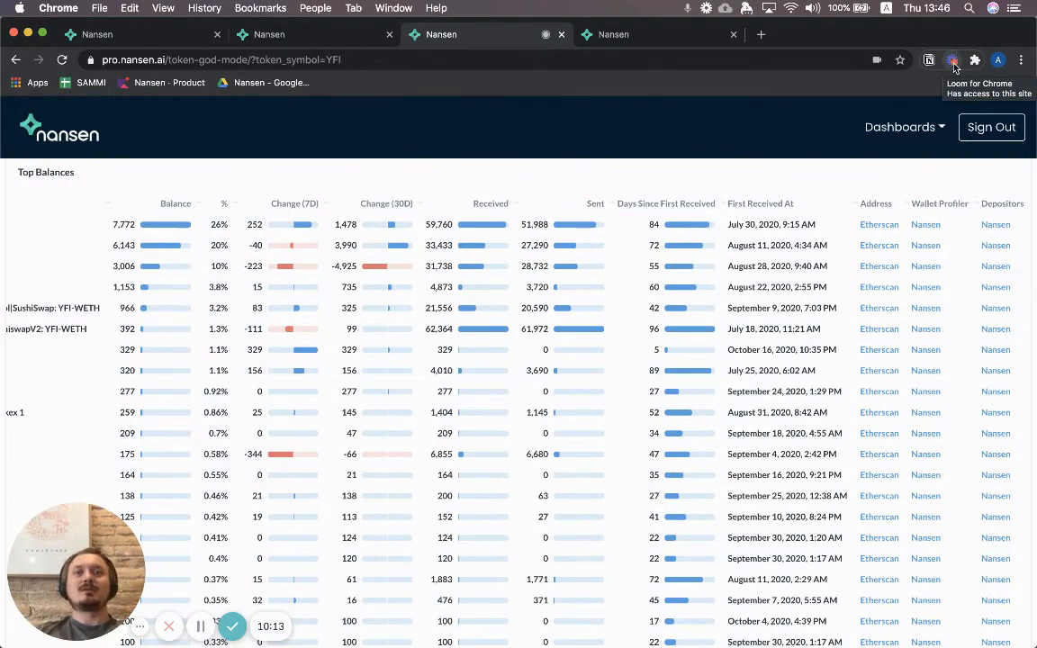